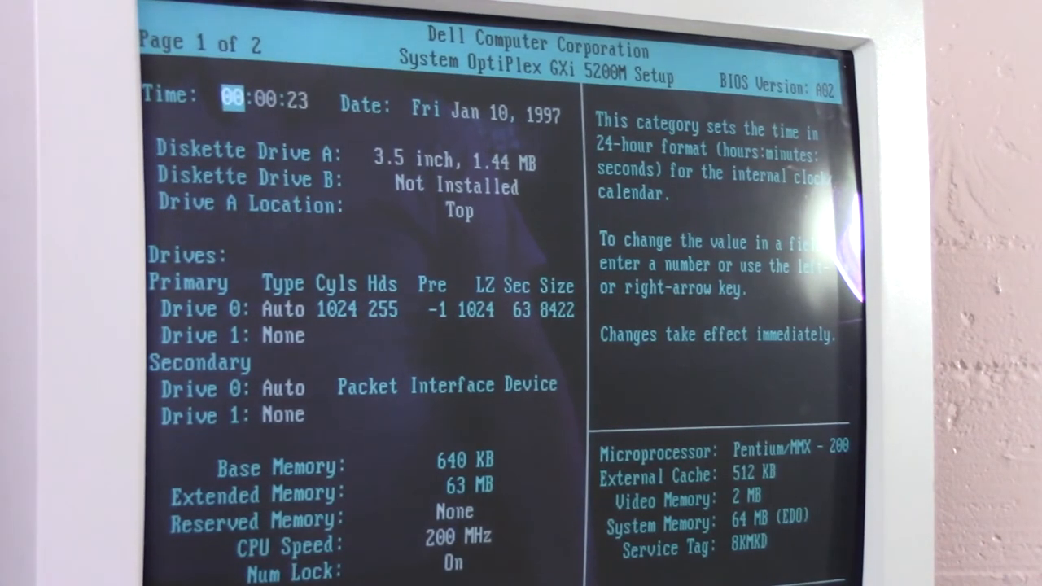
Move through the setup fields and list drive C's root in wide format with dir /w
key(down)
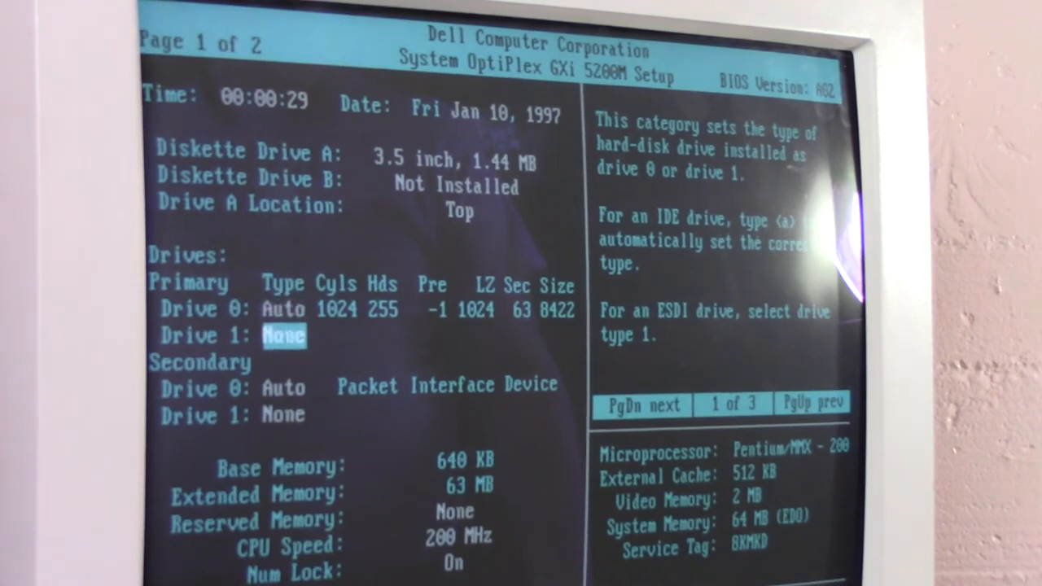
key(down)
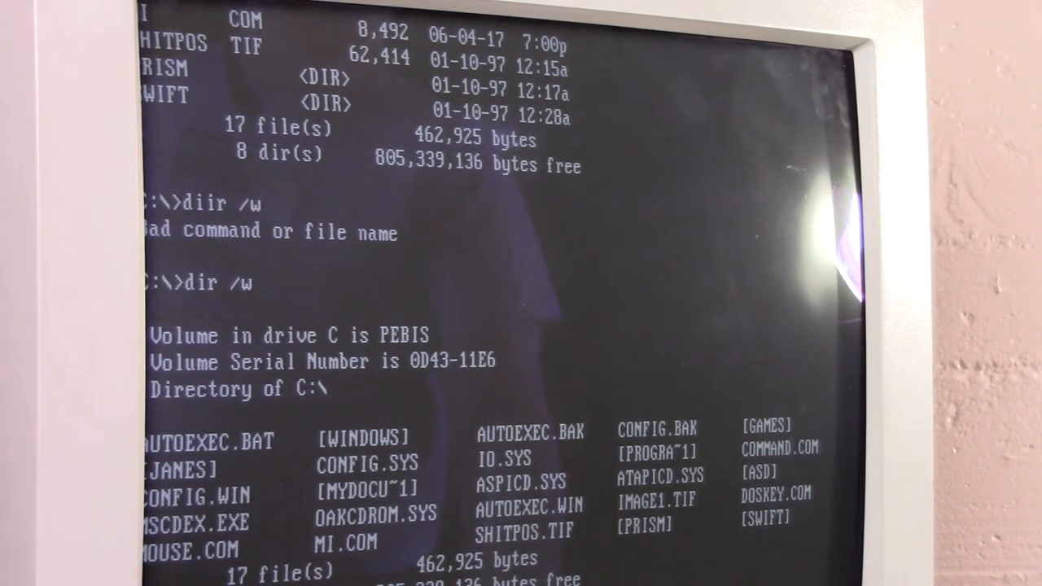
scroll(down, 3)
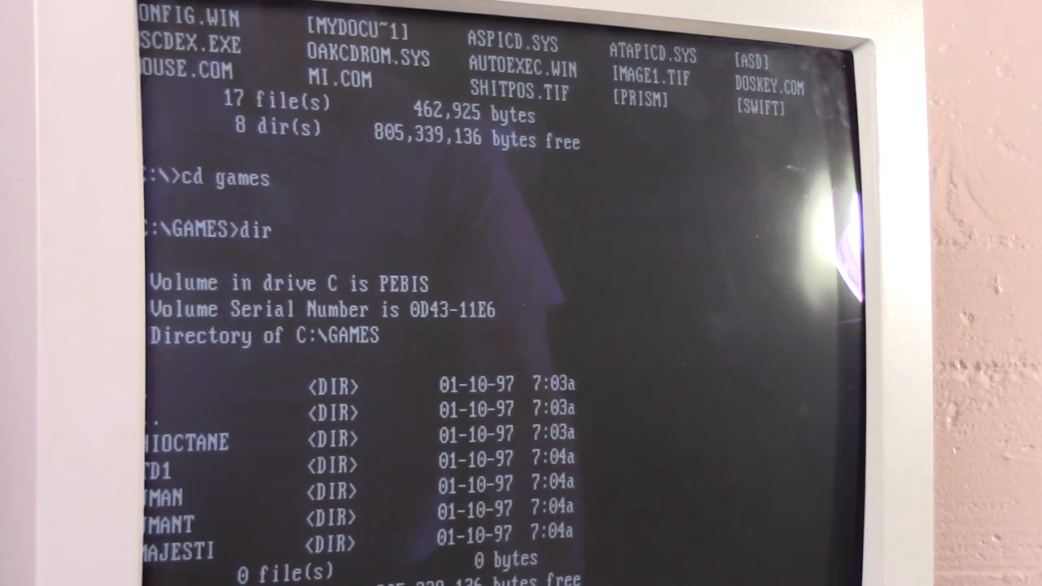
scroll(down, 3)
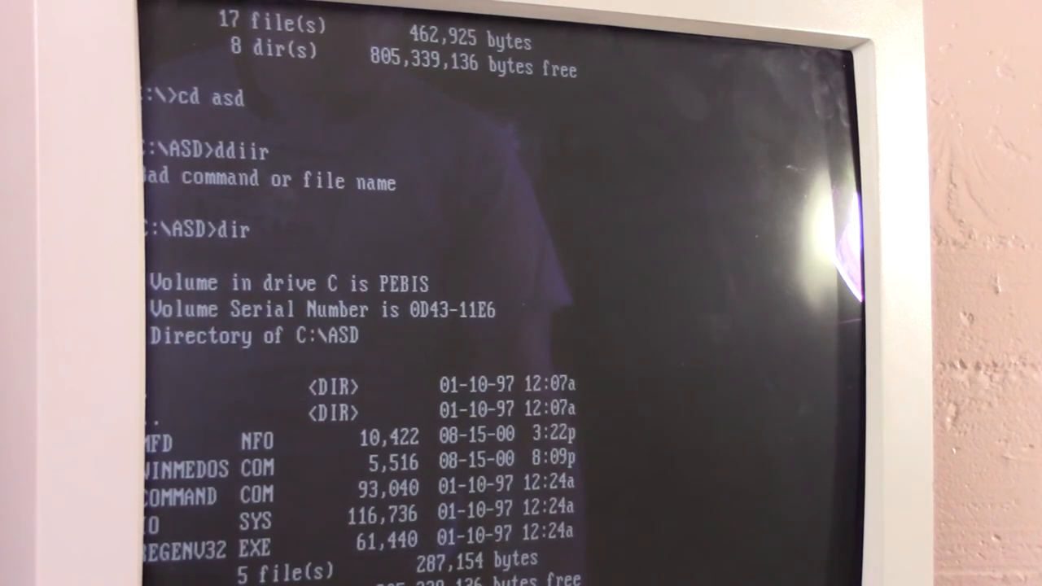
scroll(down, 3)
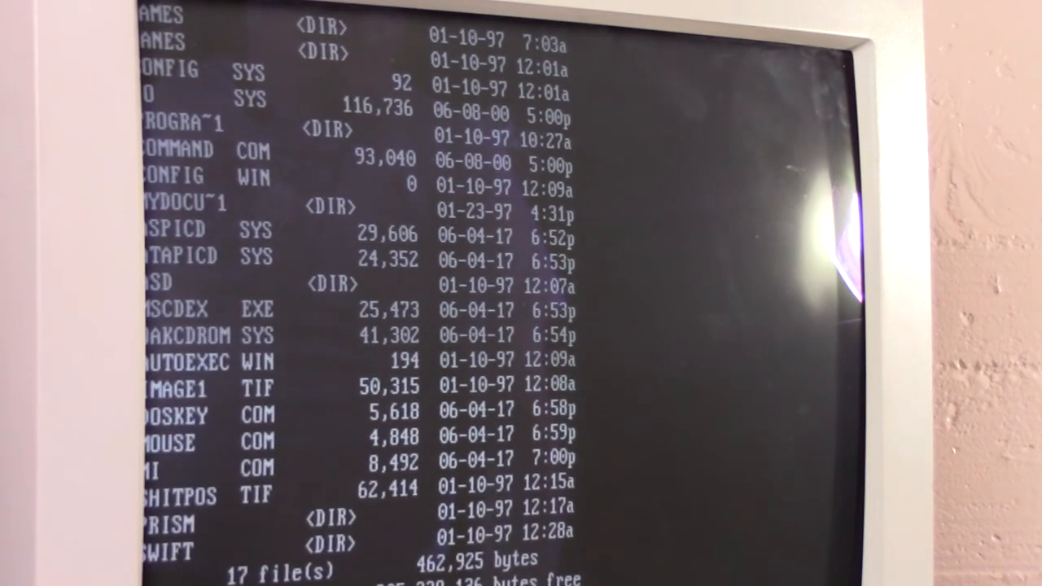
text(dir /w)
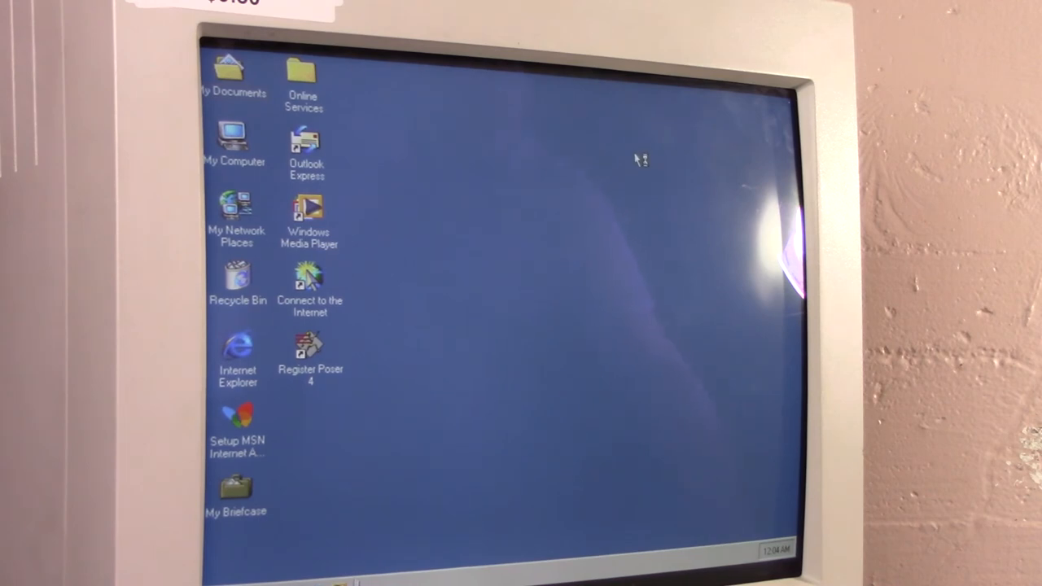
mouse_move(655, 92)
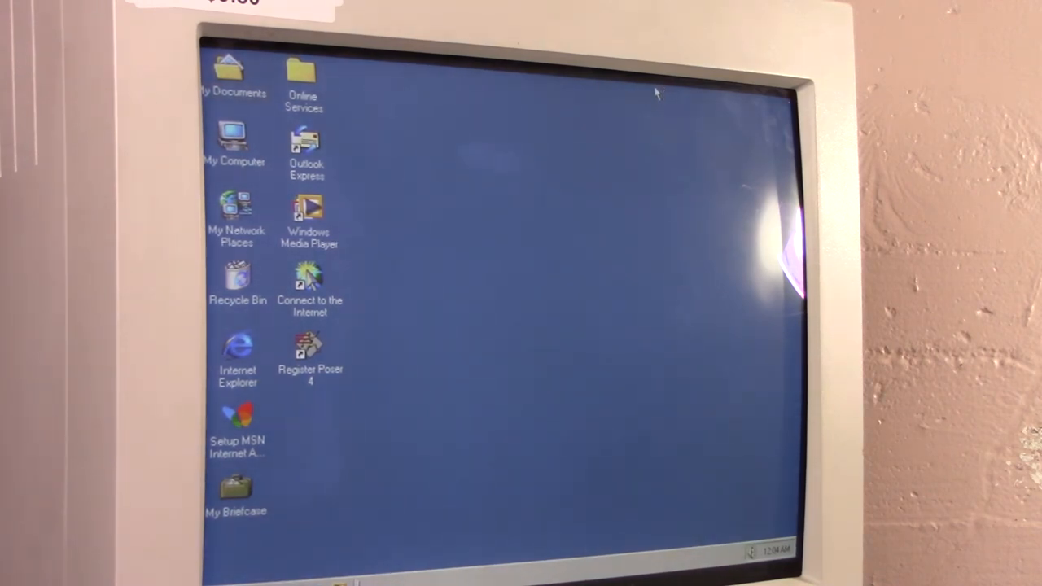
mouse_move(659, 93)
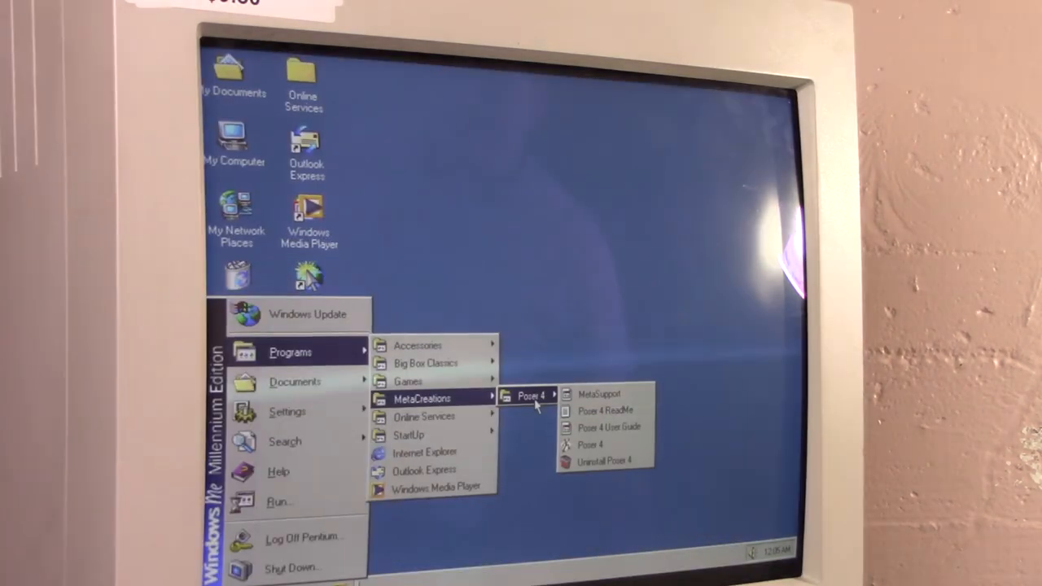
Browse Start > Programs down to the Poser 4 submenu under MetaCreations
click(553, 326)
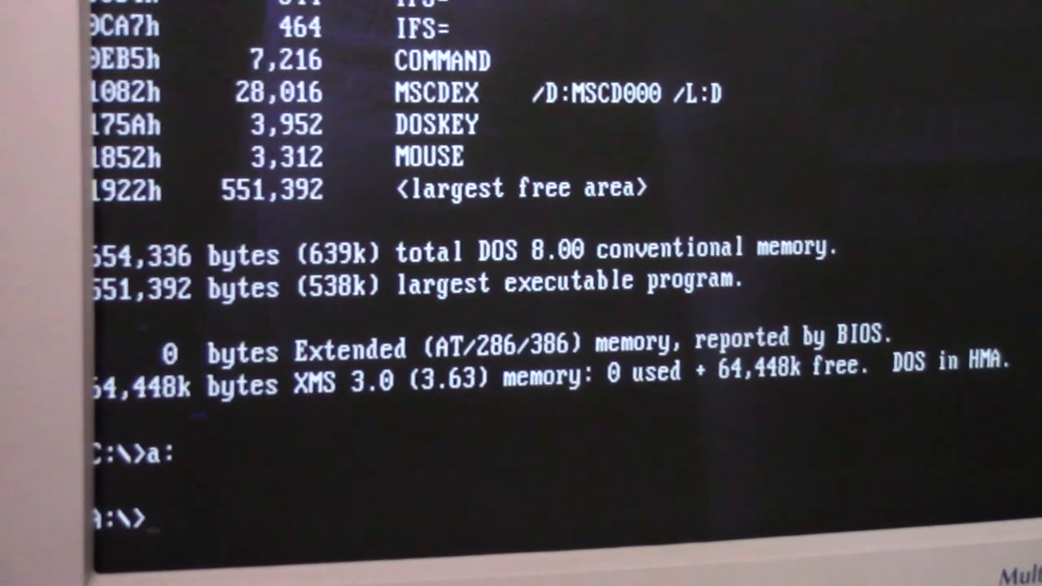
List drive A with dir /w and play test.wav from the JAZZ folder
text(dir /w)
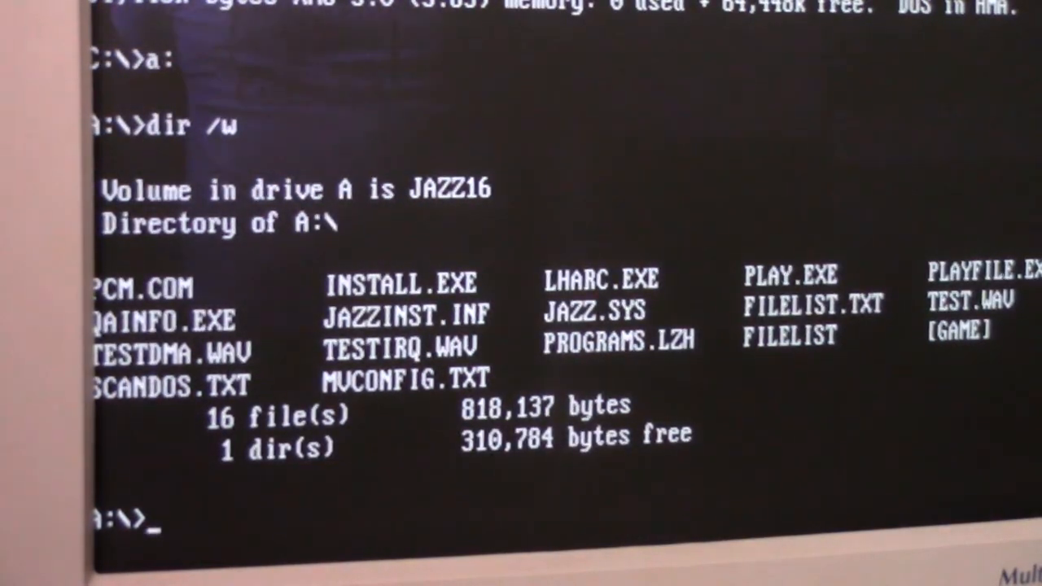
key(enter)
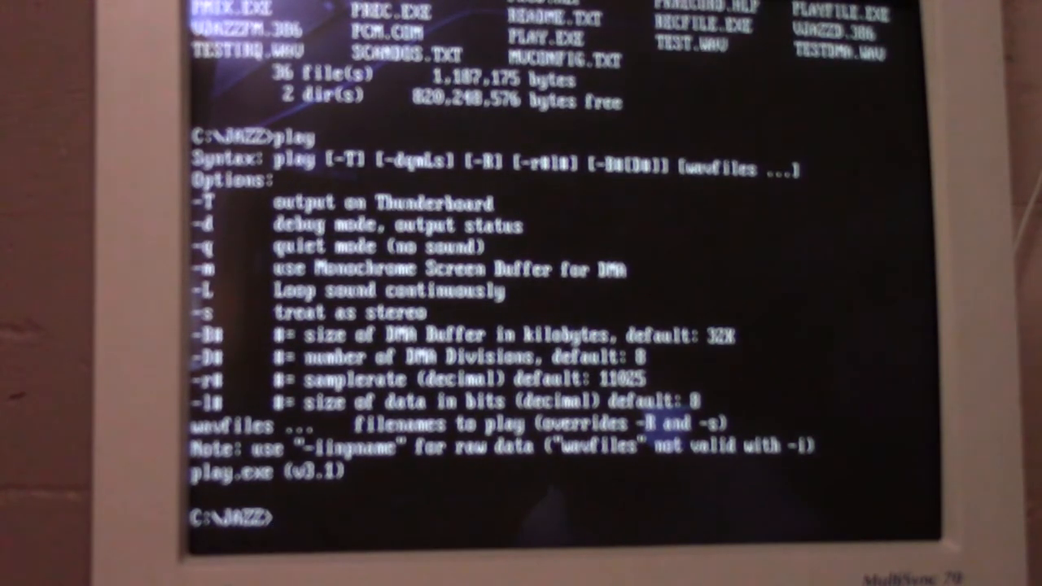
text(play test.wav)
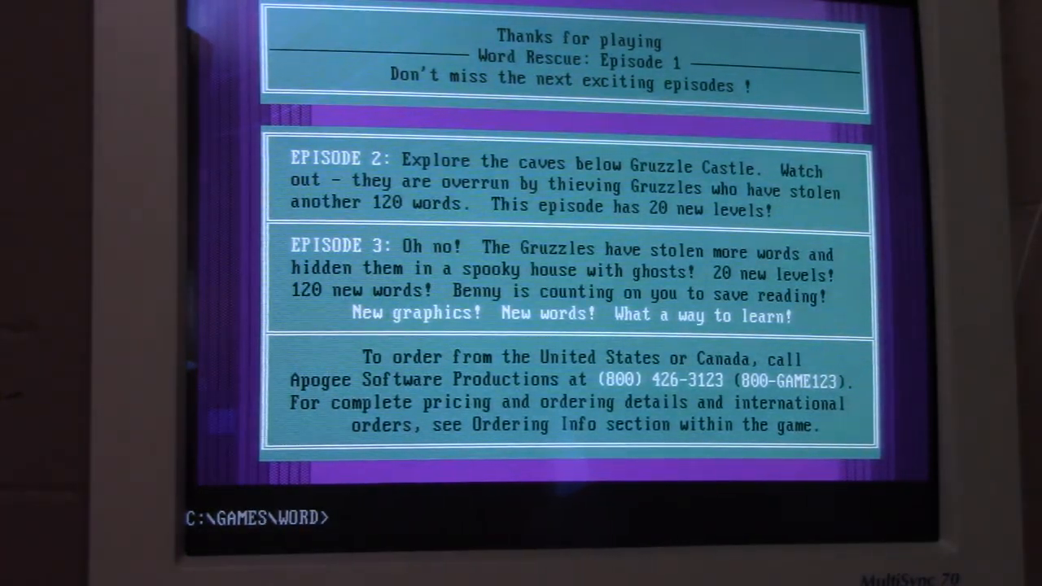
Switch to floppy drive A and retry when the General failure read error appears
text(a:)
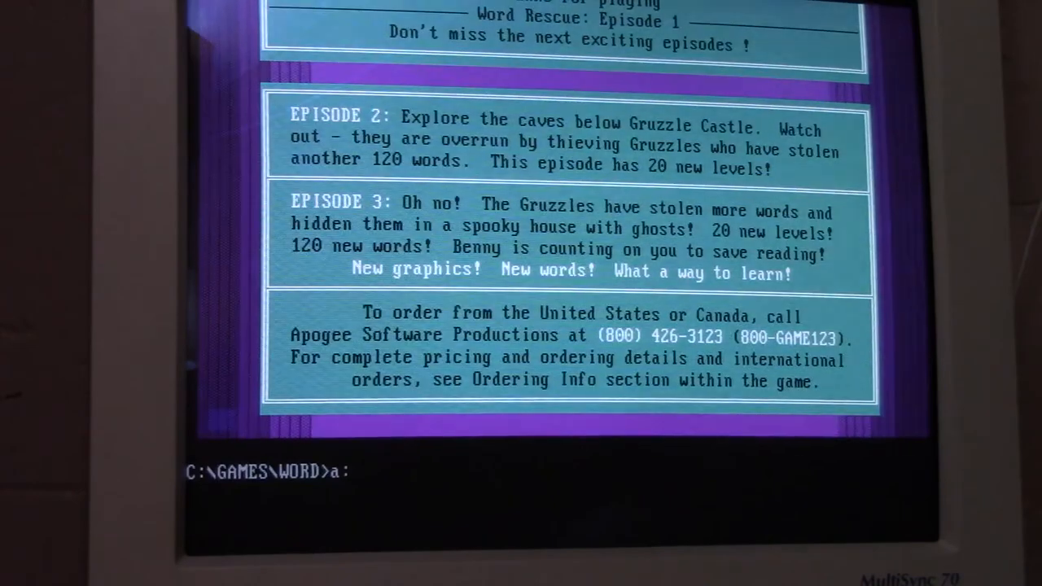
key(enter)
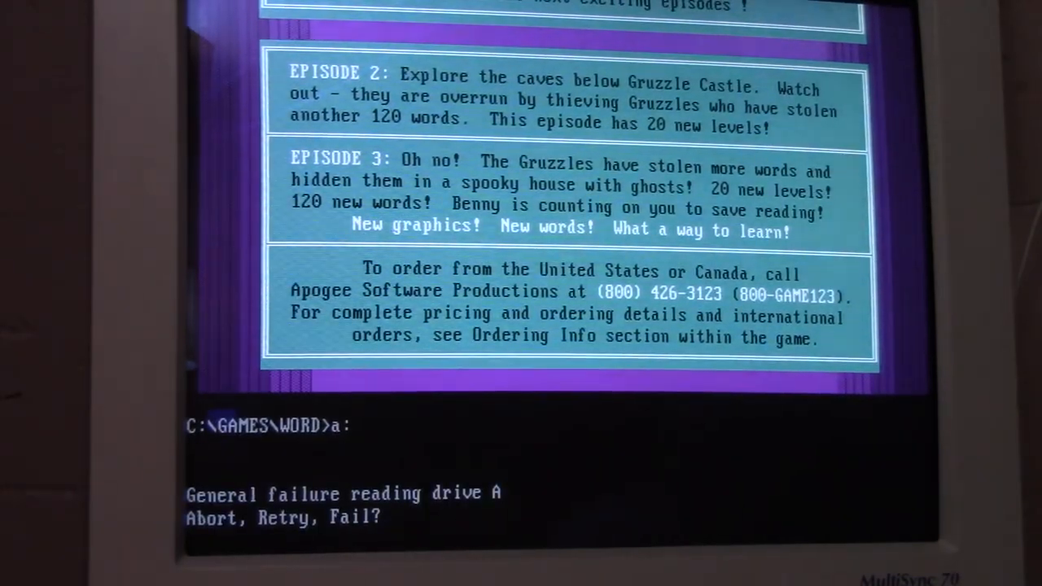
text(r)
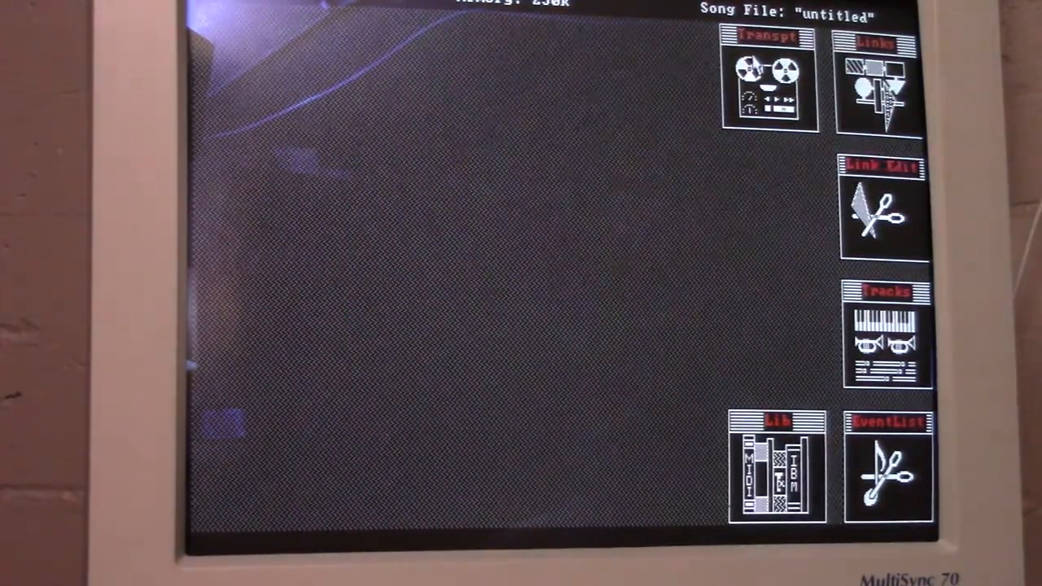
Show the transport controls and pattern 1 track sheet, toggling selection mode on and off
click(878, 81)
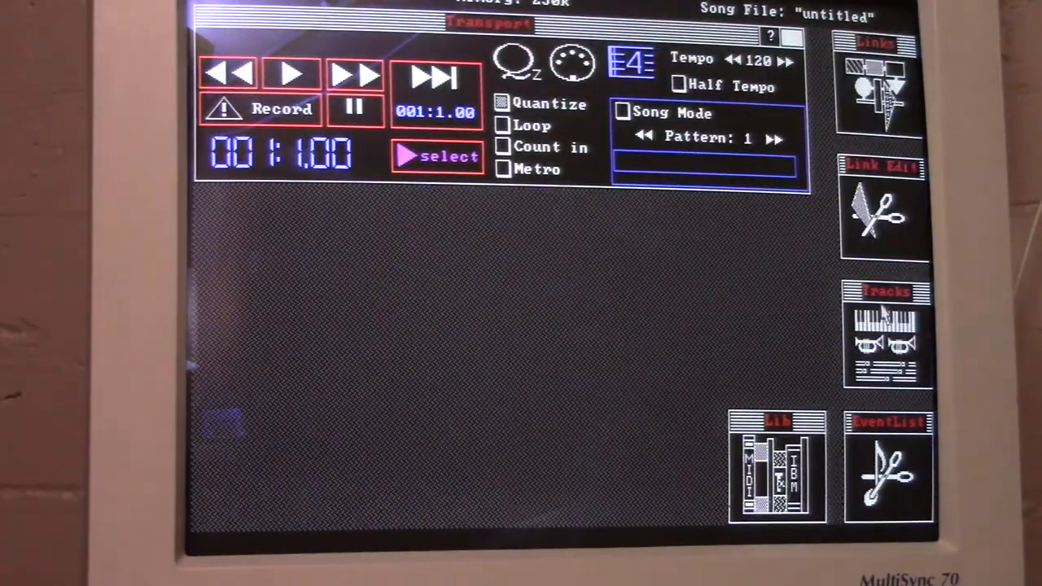
click(885, 337)
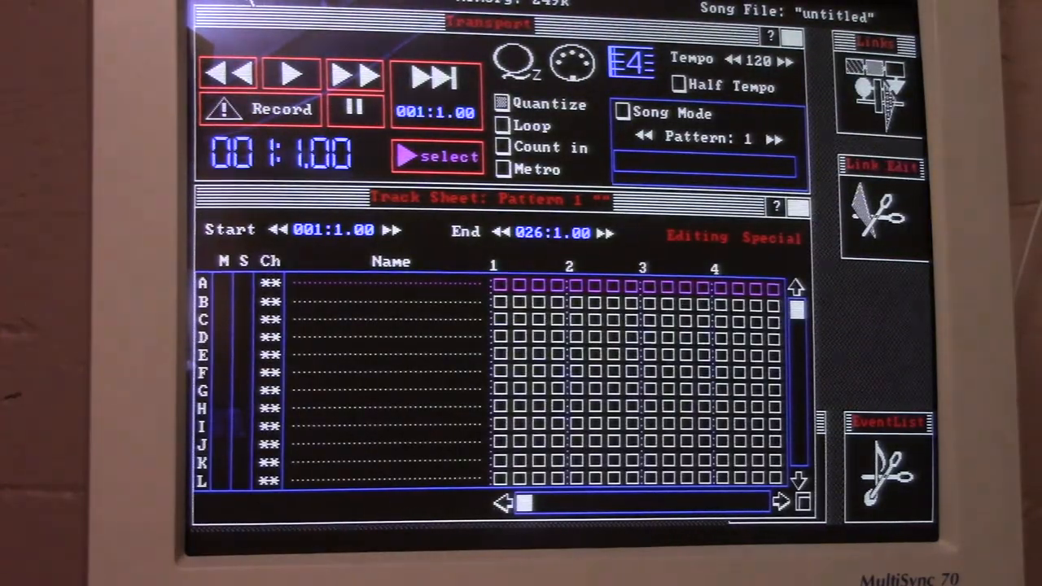
click(437, 156)
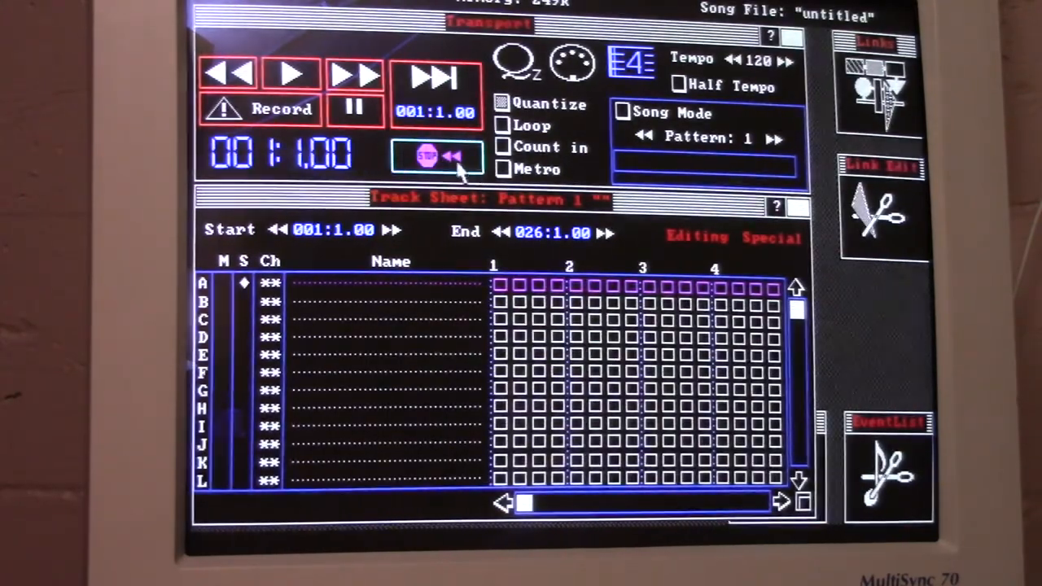
click(436, 156)
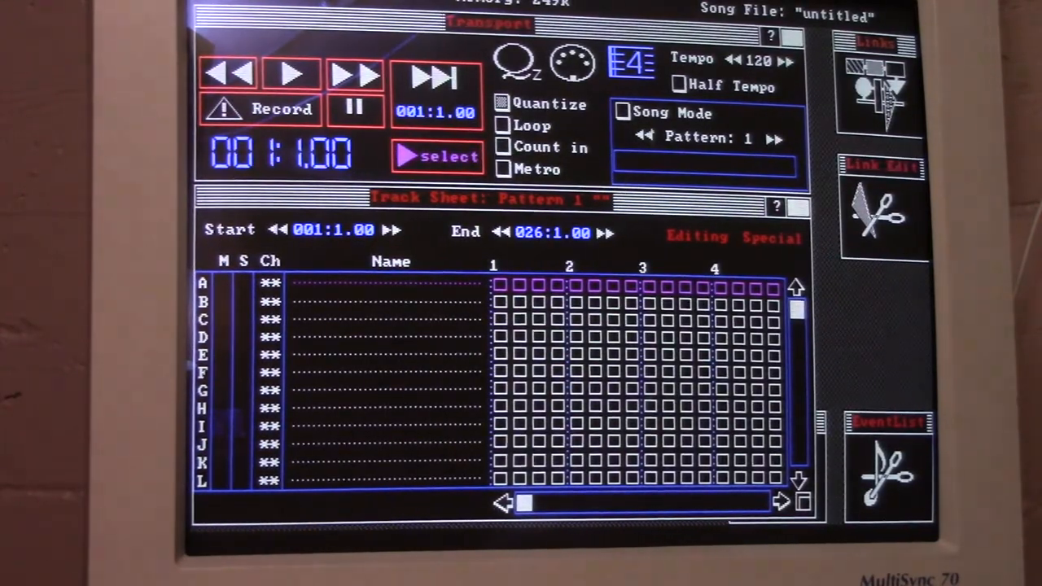
Choose Smileys from Prism's system window list
click(513, 63)
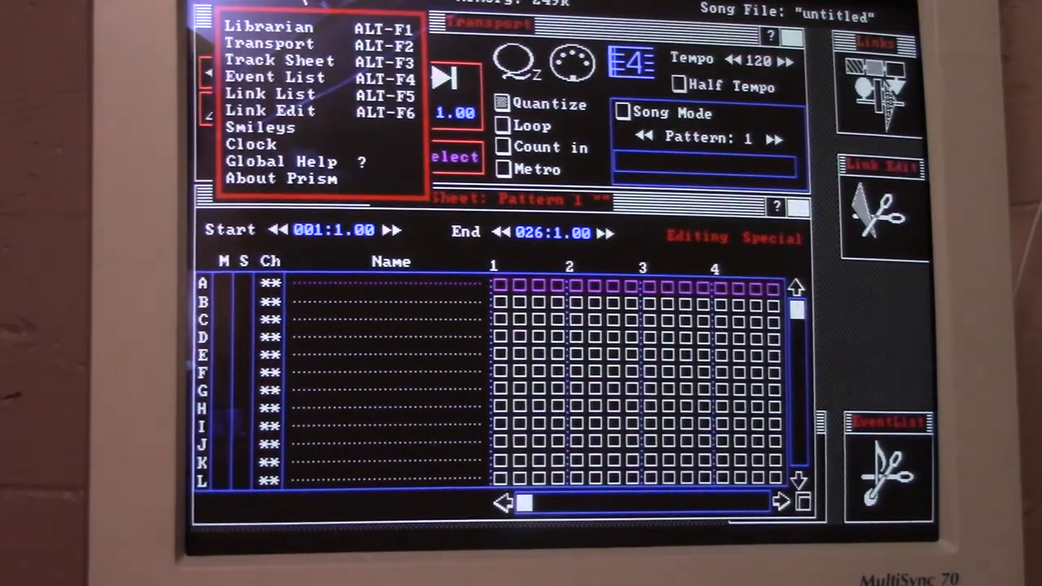
mouse_move(277, 127)
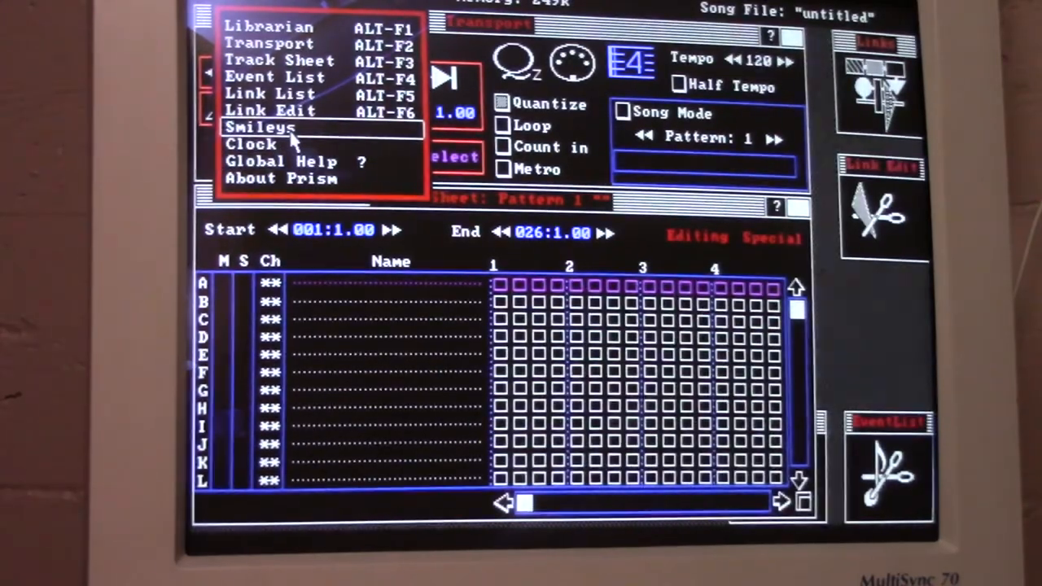
click(258, 127)
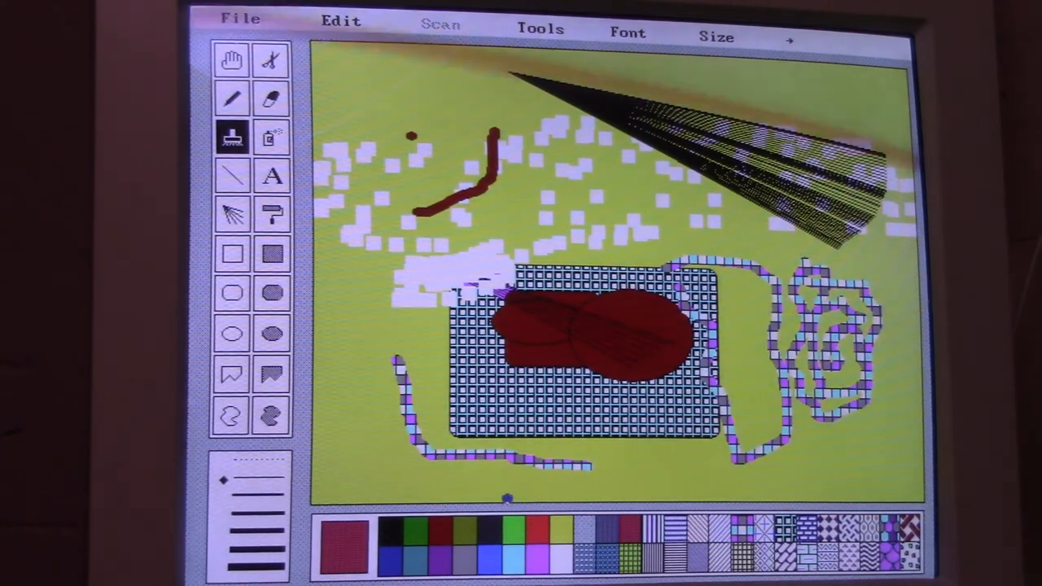
drag(456, 334, 505, 497)
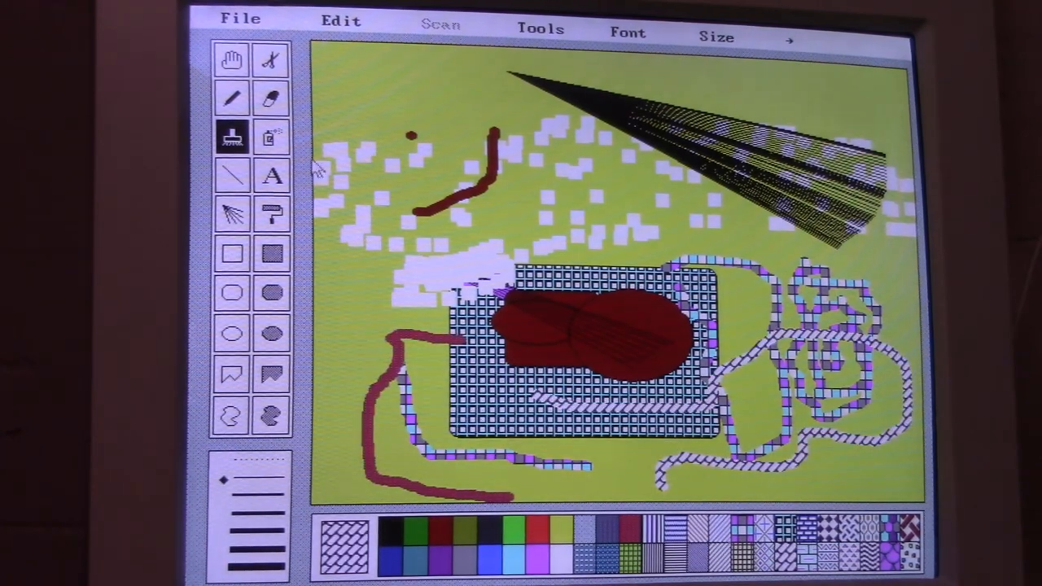
click(273, 213)
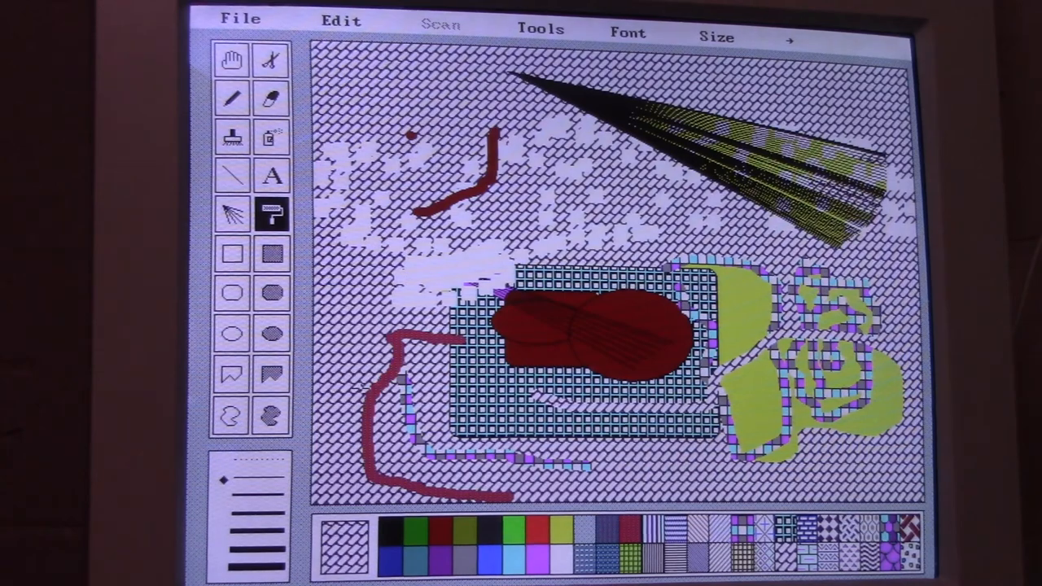
click(232, 214)
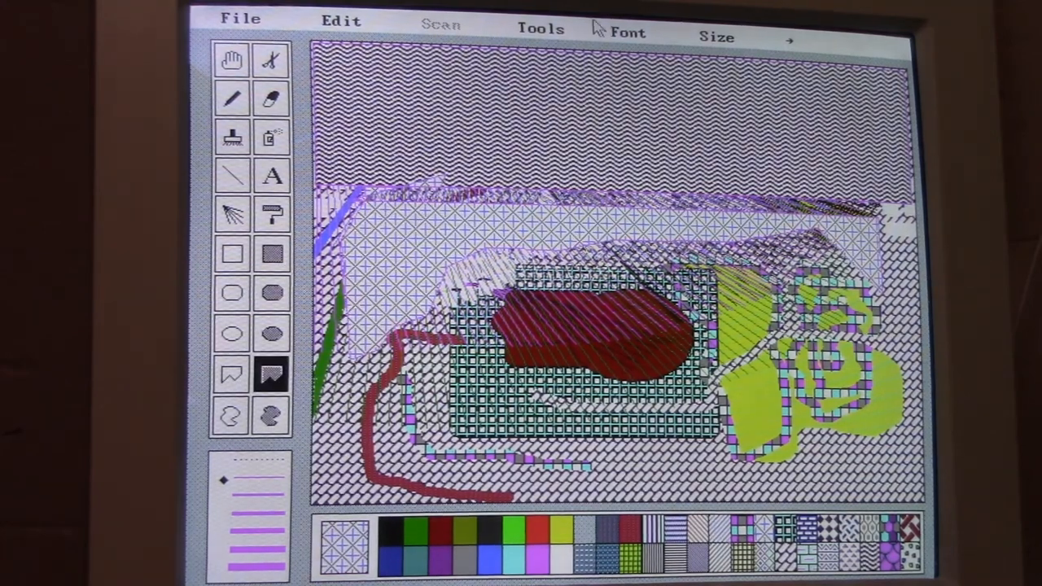
click(273, 176)
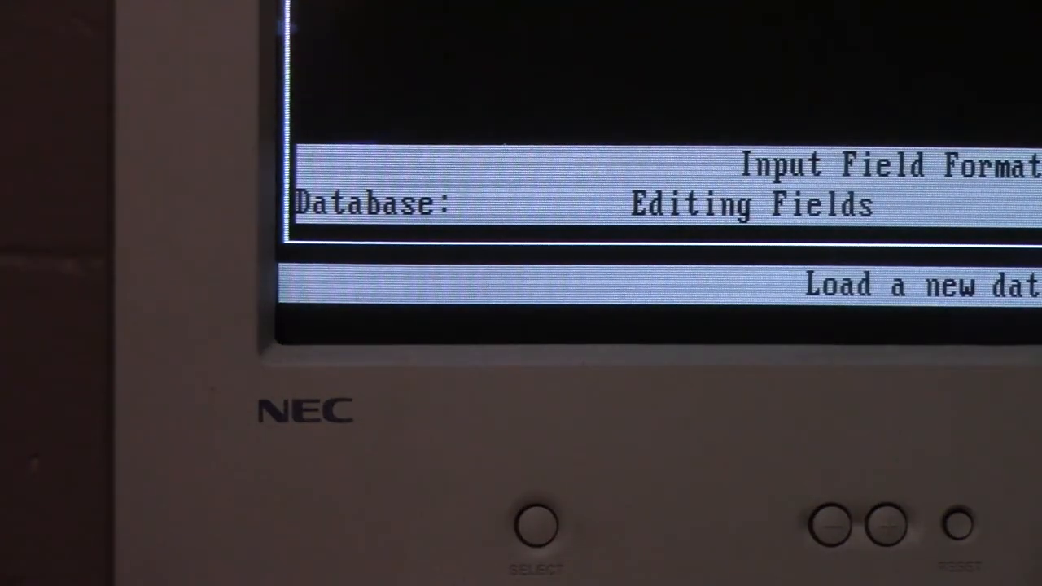
Leave field editing, arrow through the File commands Load, New database, Change field, and Quit
click(306, 127)
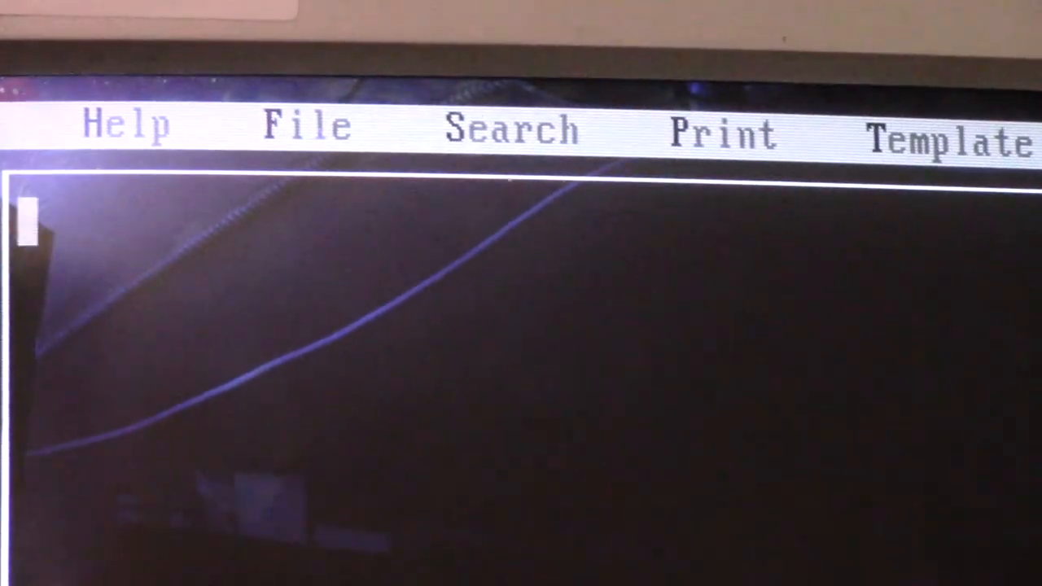
click(306, 127)
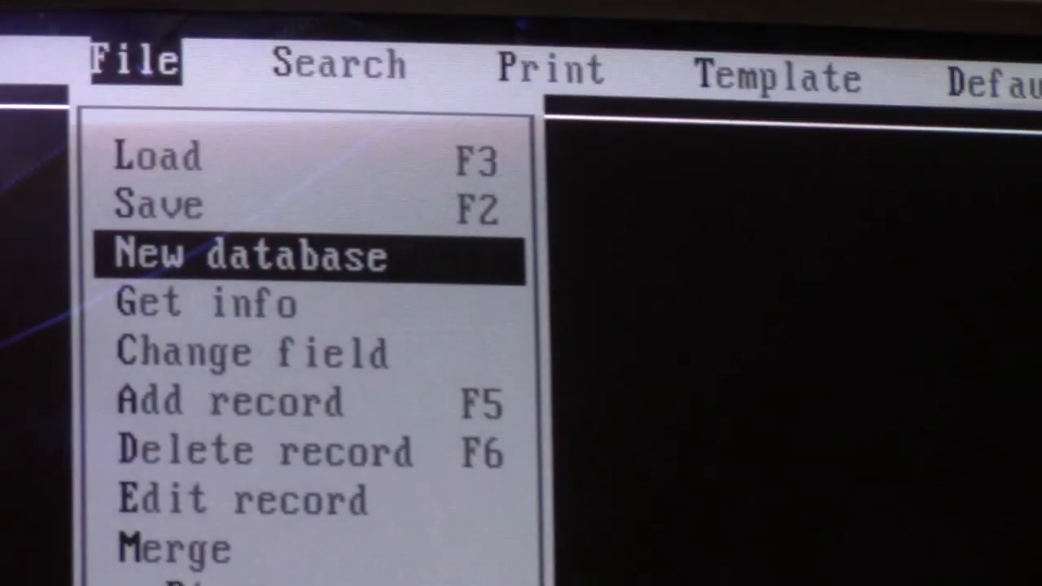
key(Down)
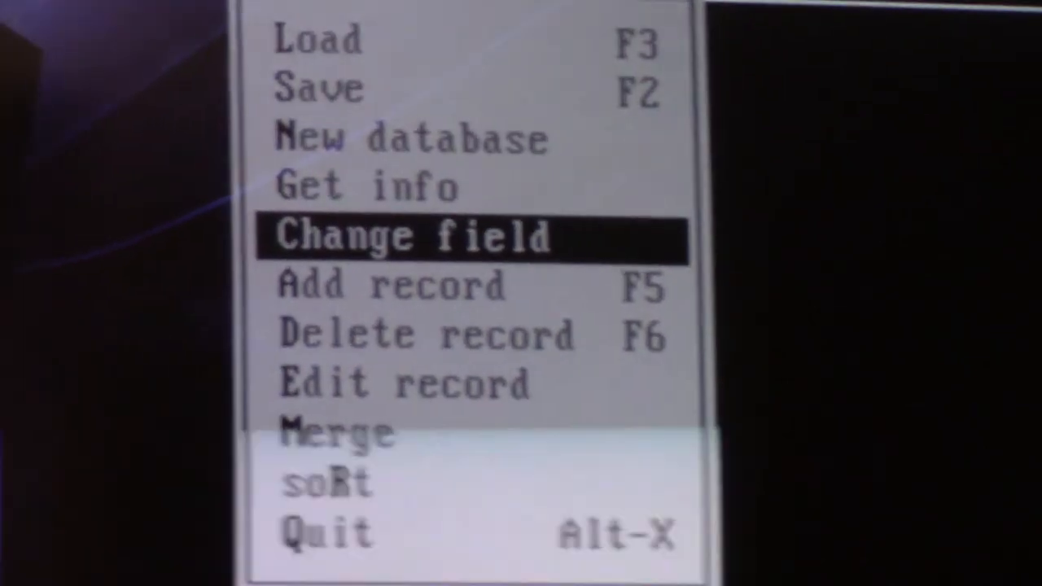
click(410, 236)
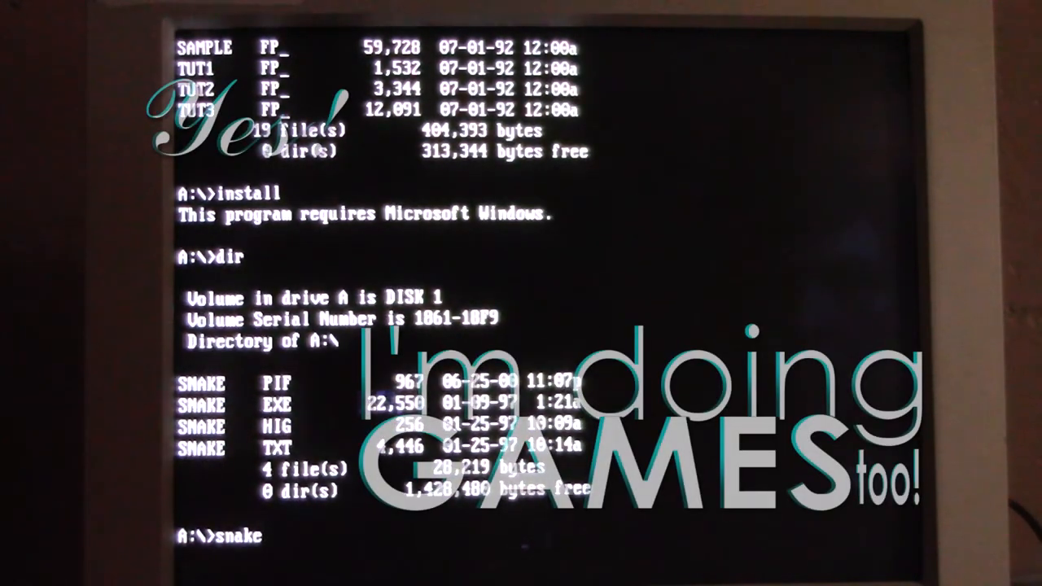
Launch the snake game from the A:\ prompt
key(Return)
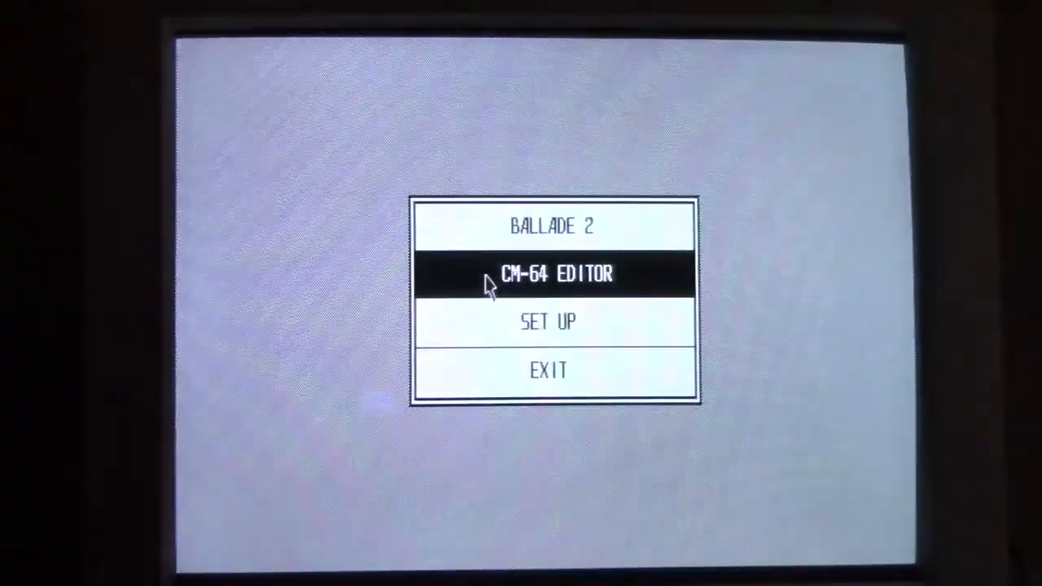
Choose the CM-64 EDITOR option from the Ballade 2 start menu
click(556, 274)
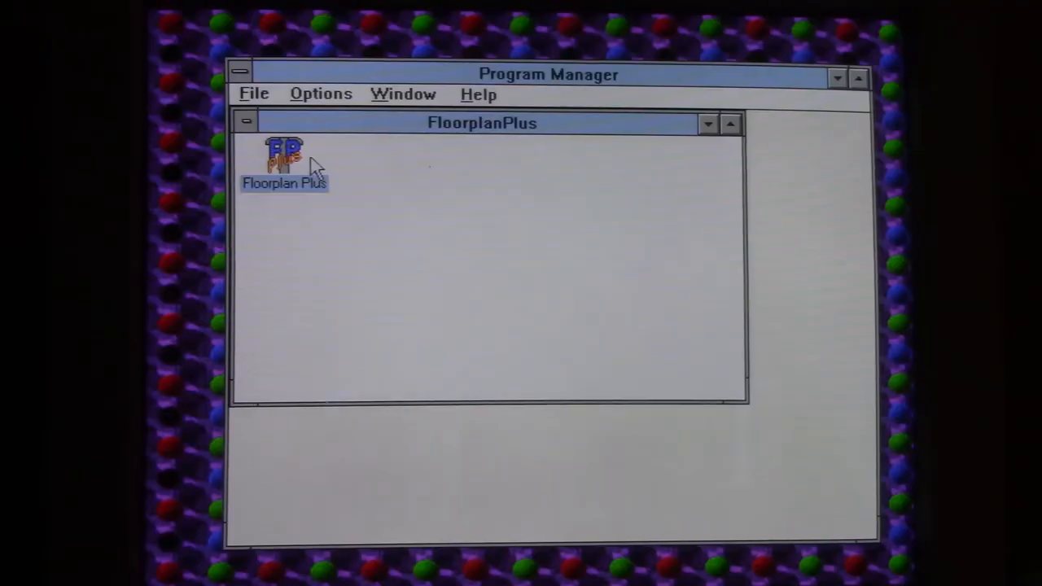
Launch Floorplan Plus, load the EXT. Door-Right hing 3' object, and pick the Select tool
double_click(285, 159)
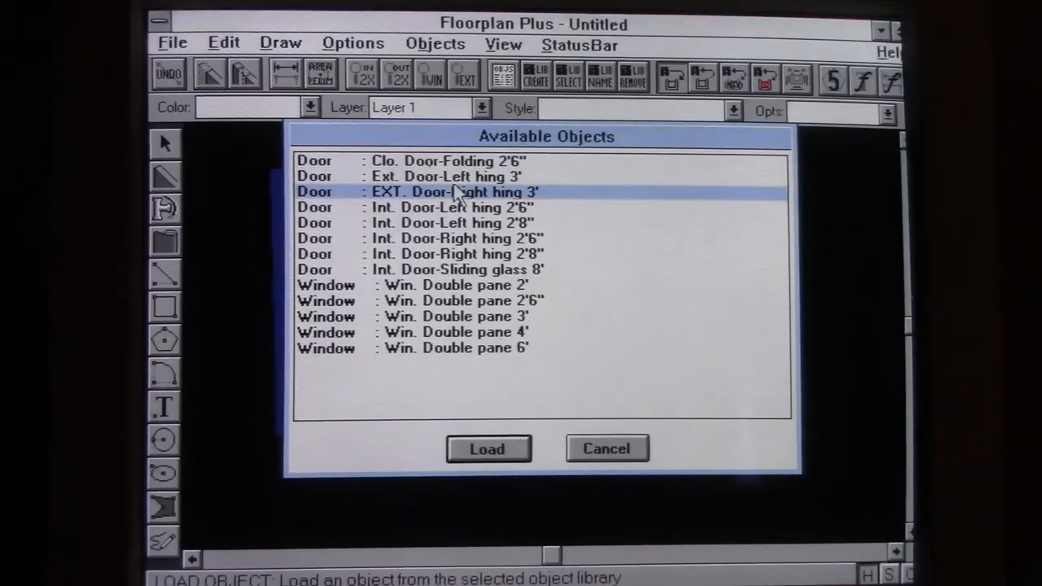
click(487, 449)
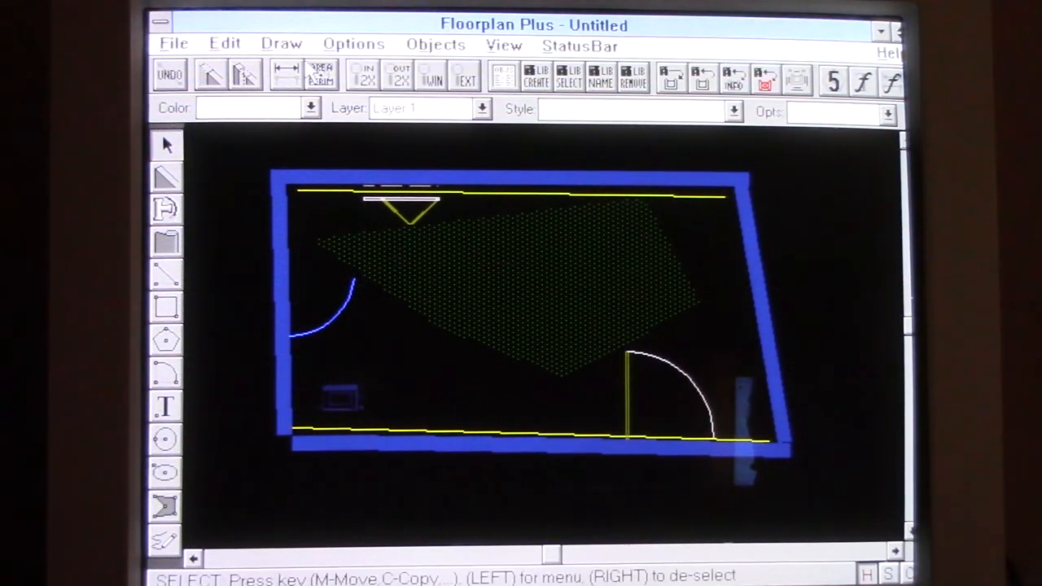
click(280, 42)
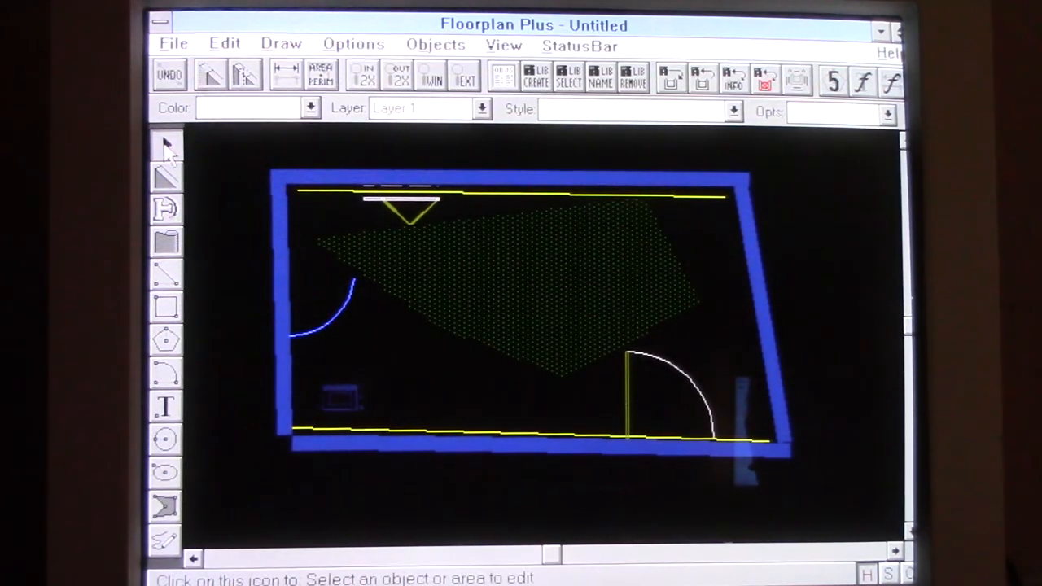
click(166, 143)
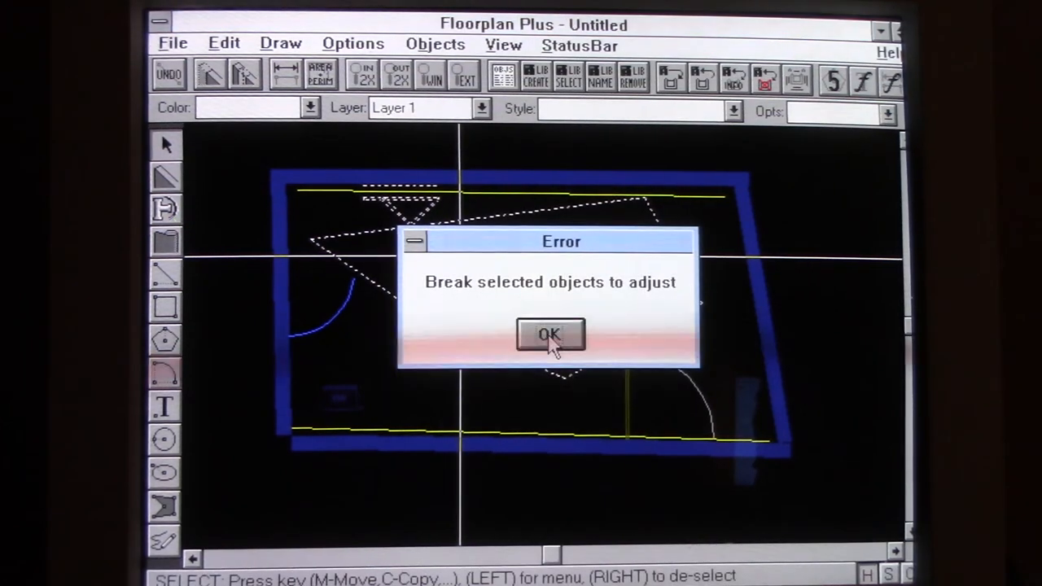
click(550, 335)
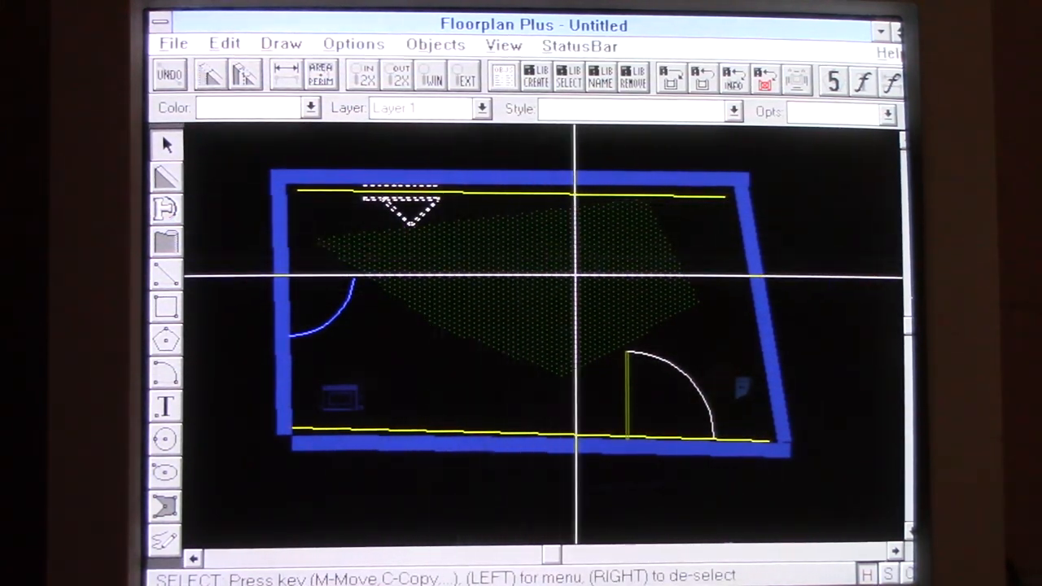
click(224, 43)
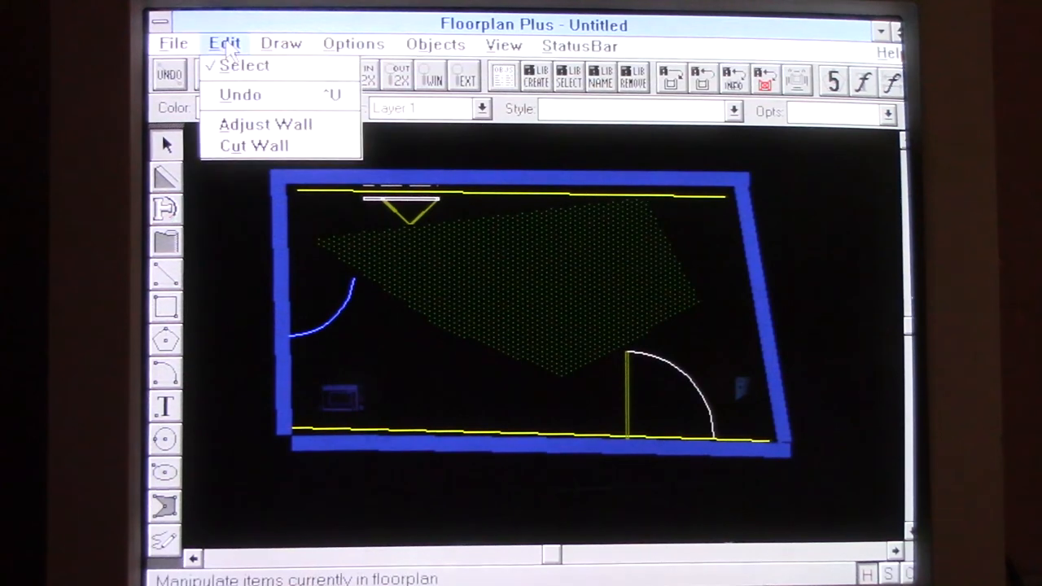
click(435, 44)
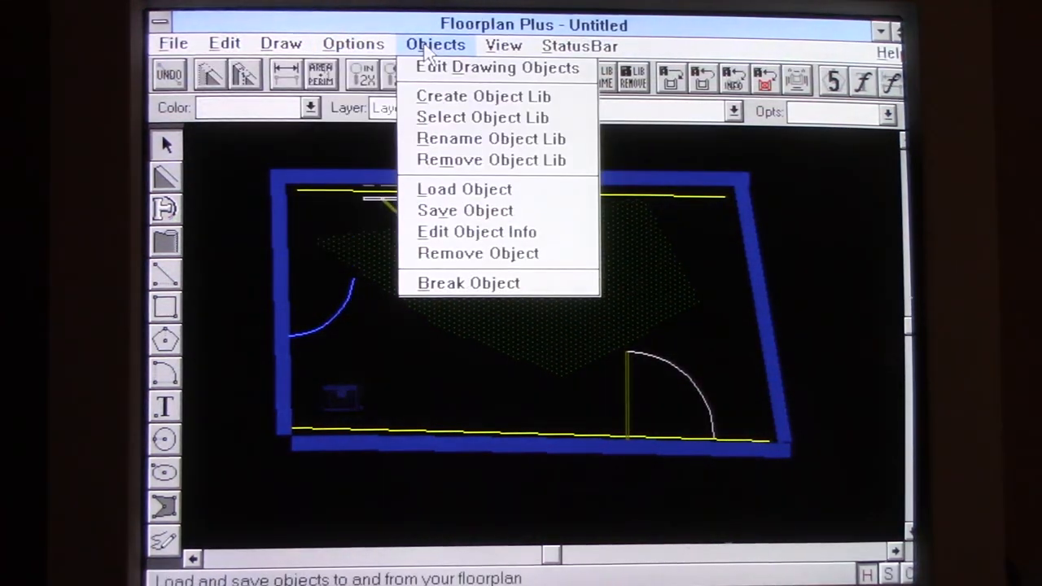
click(477, 254)
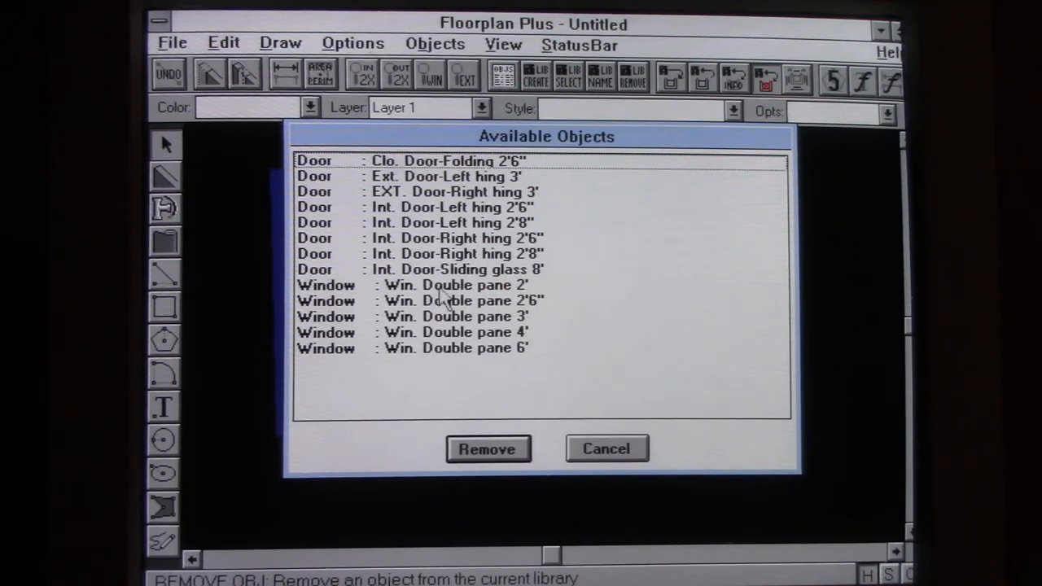
click(606, 449)
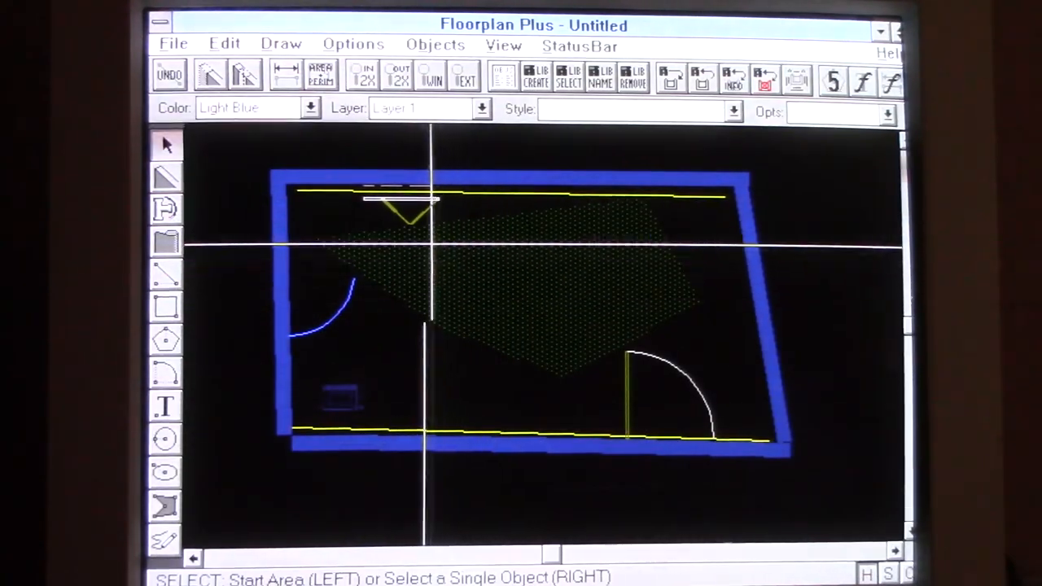
click(434, 44)
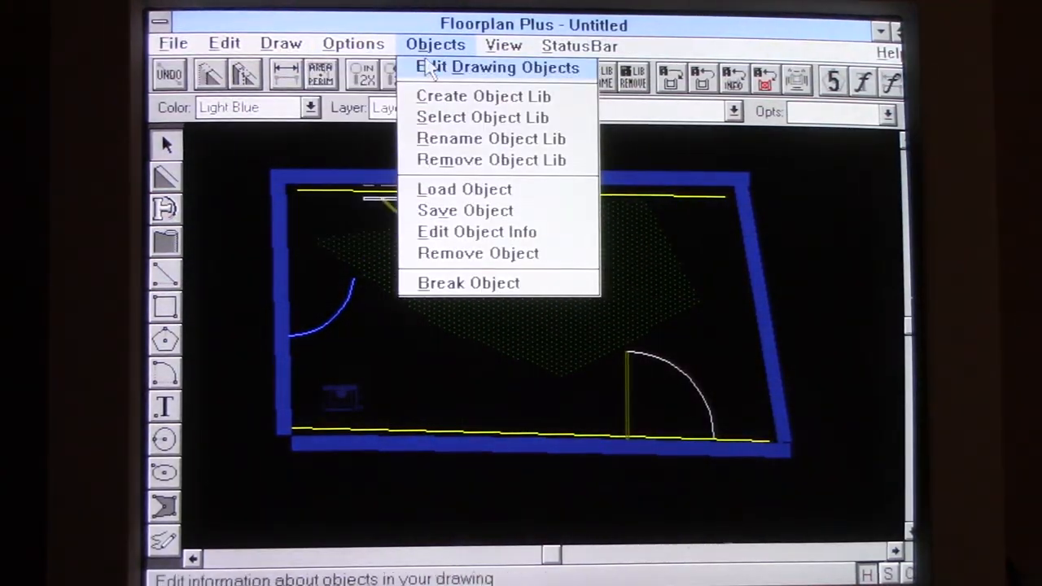
click(478, 254)
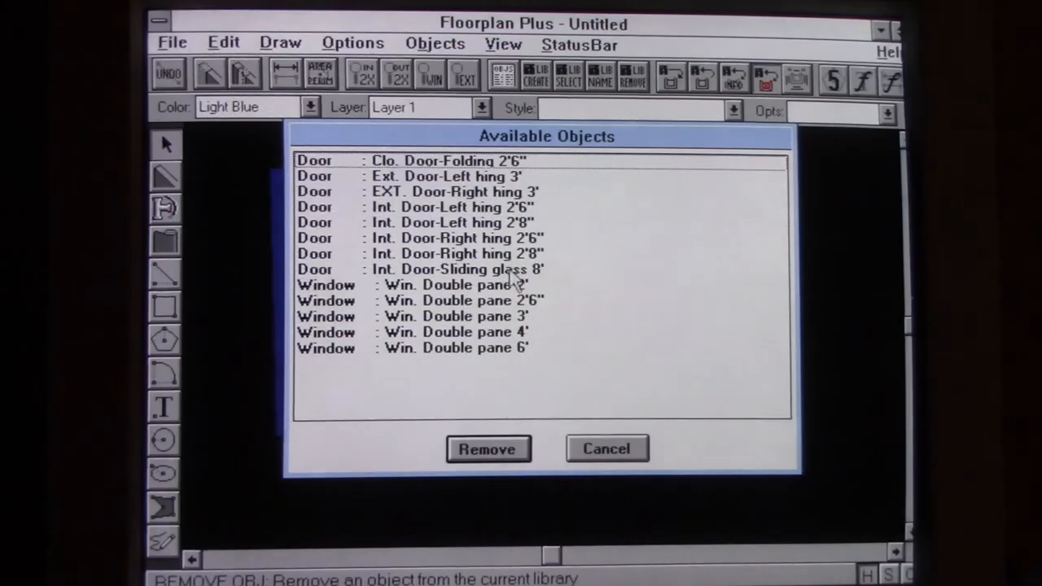
click(606, 449)
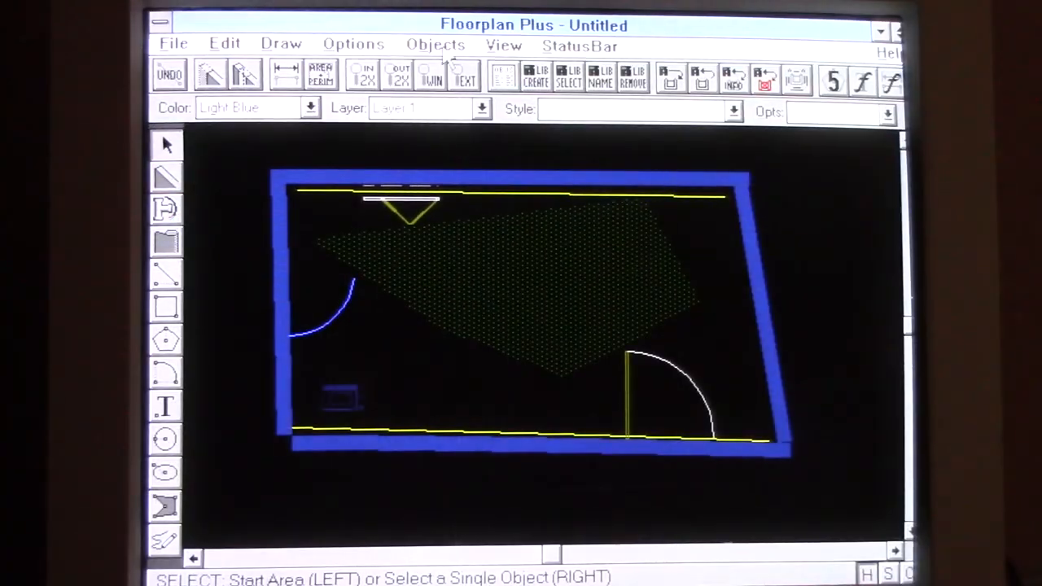
click(224, 42)
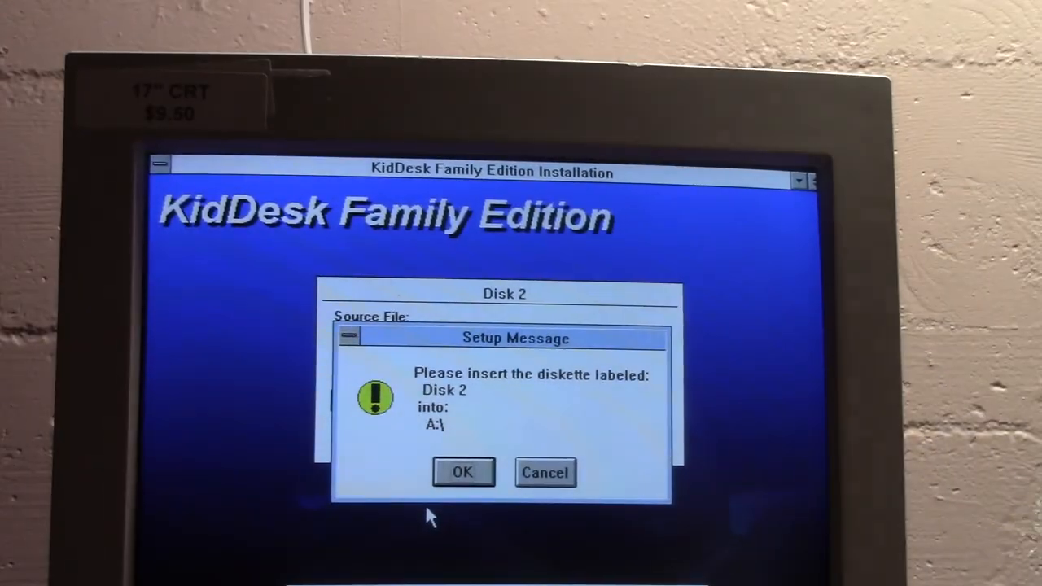
Confirm the second install diskette and show KidDesk's Applications list
click(462, 472)
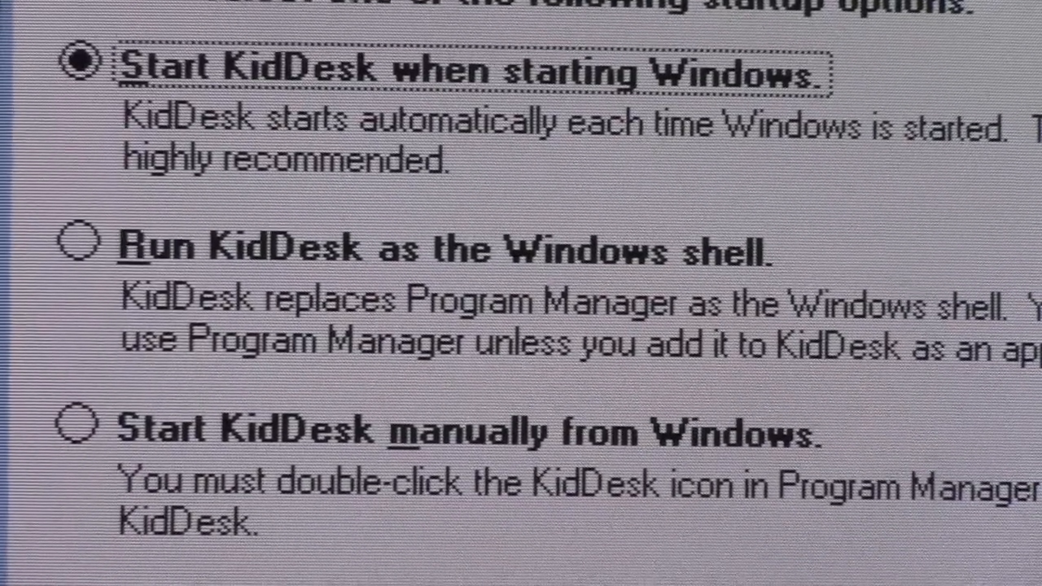
scroll(down, 3)
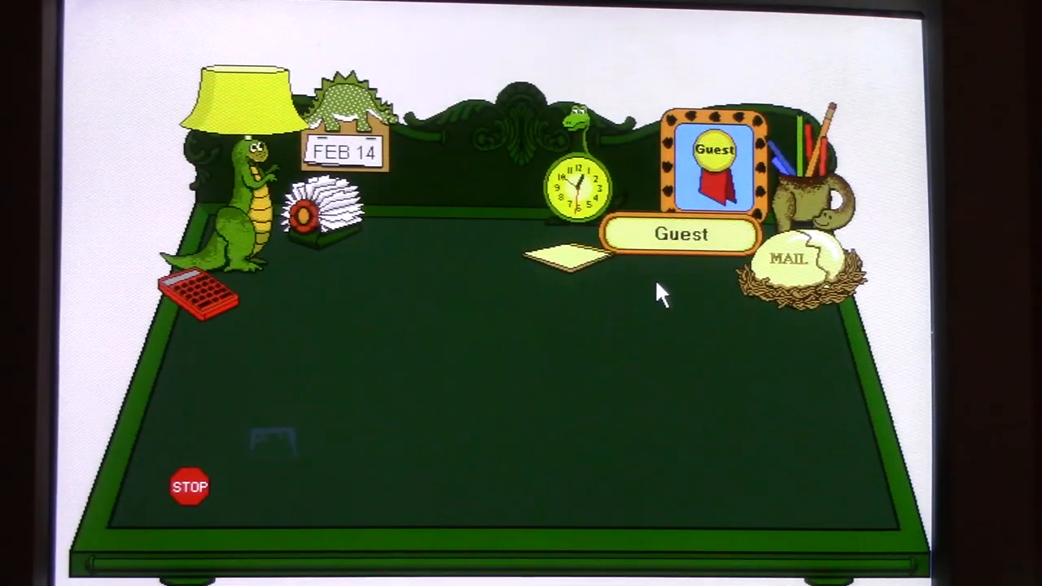
mouse_move(594, 505)
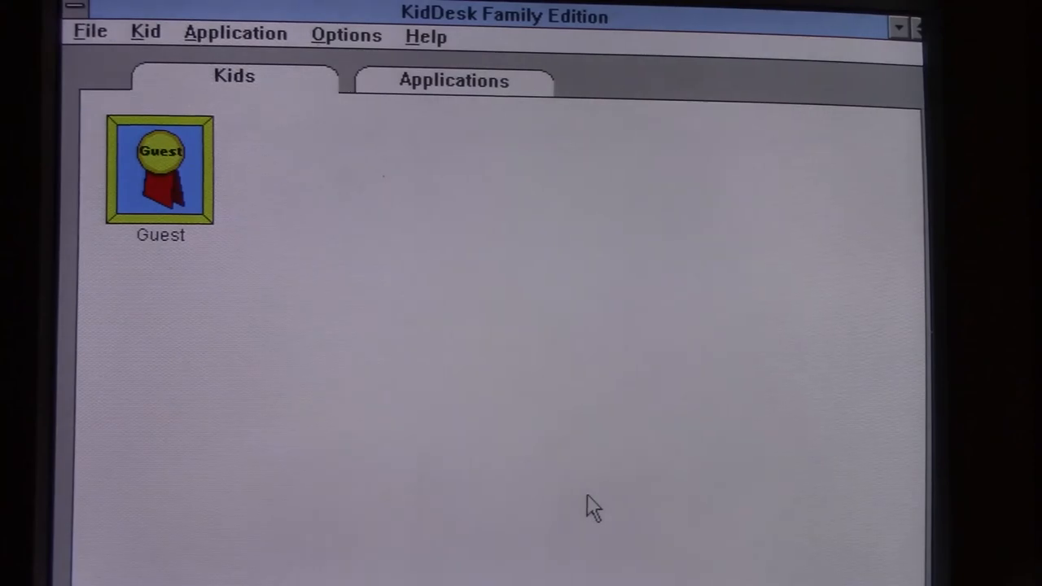
click(452, 81)
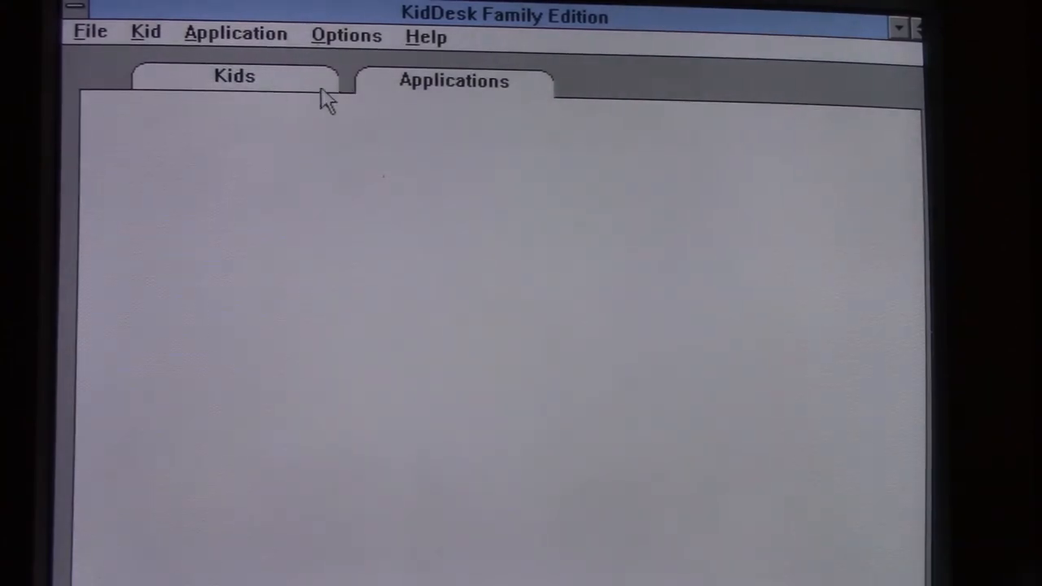
Browse the Kid menu, then bring up the Application menu for managing kid programs
click(145, 33)
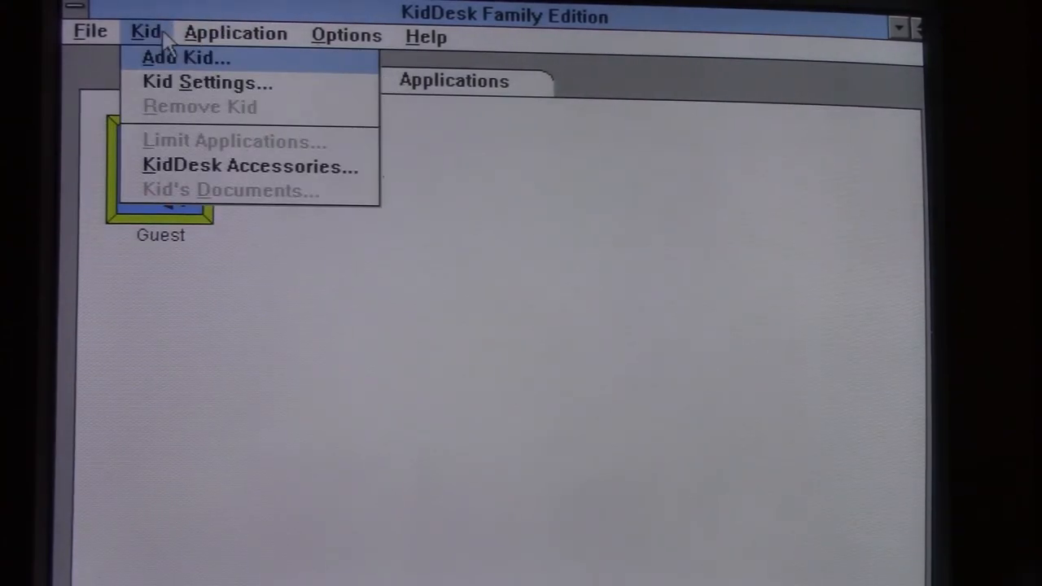
mouse_move(227, 41)
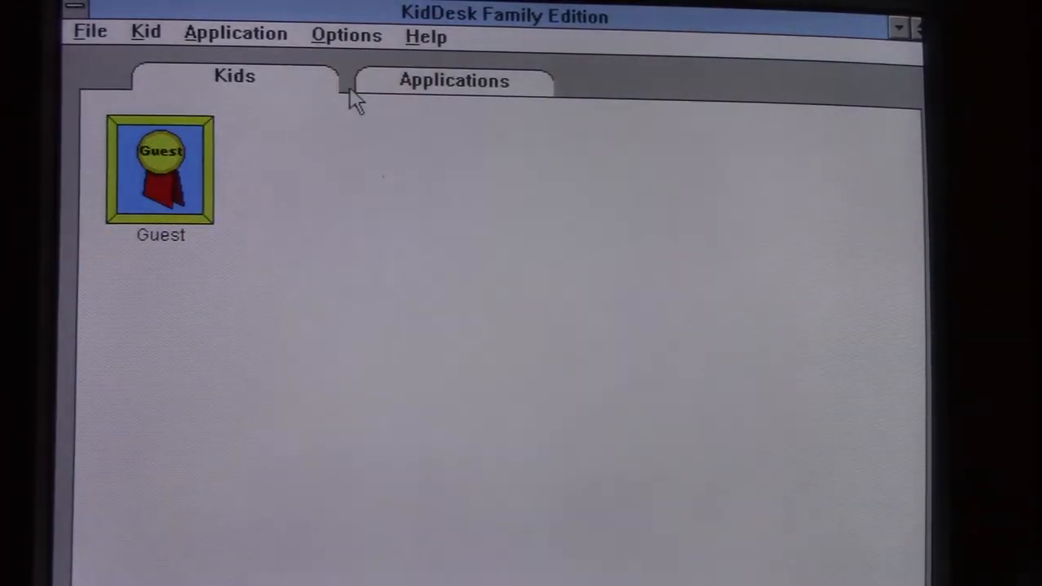
click(234, 32)
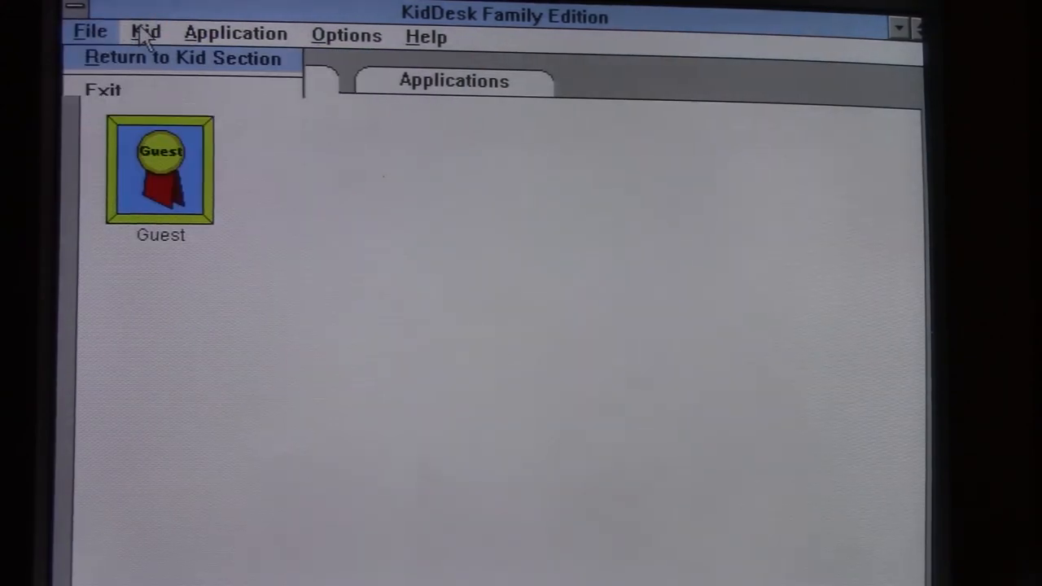
click(234, 33)
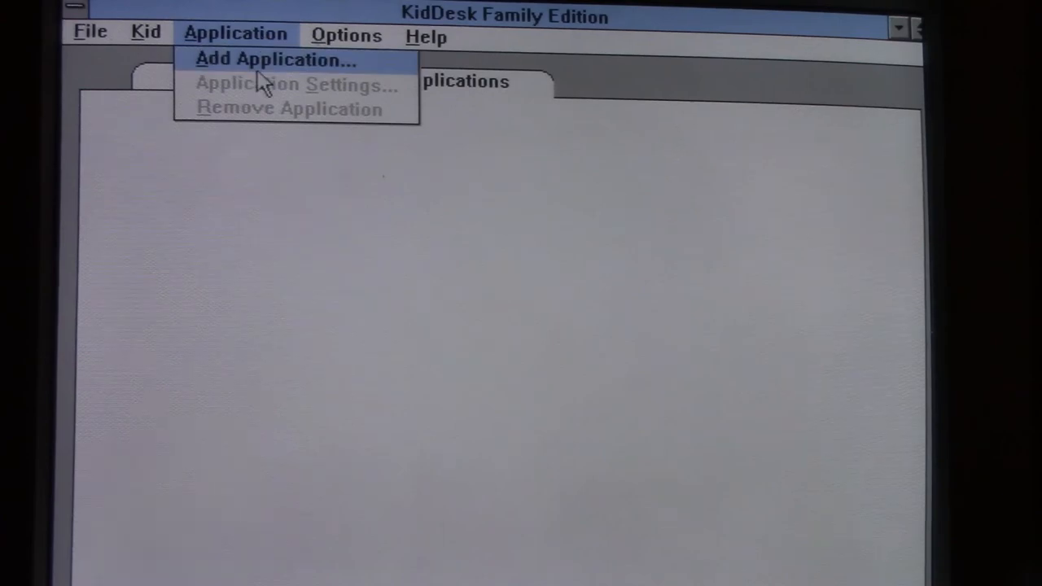
Add control.exe from c:\win31 via Manual Search as a kid application titled Control
click(275, 59)
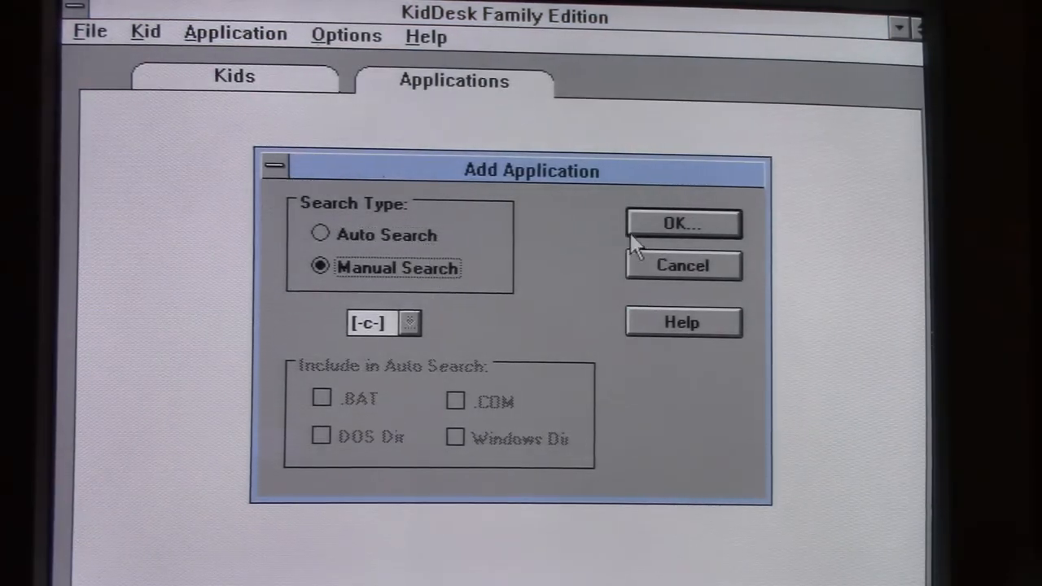
click(684, 223)
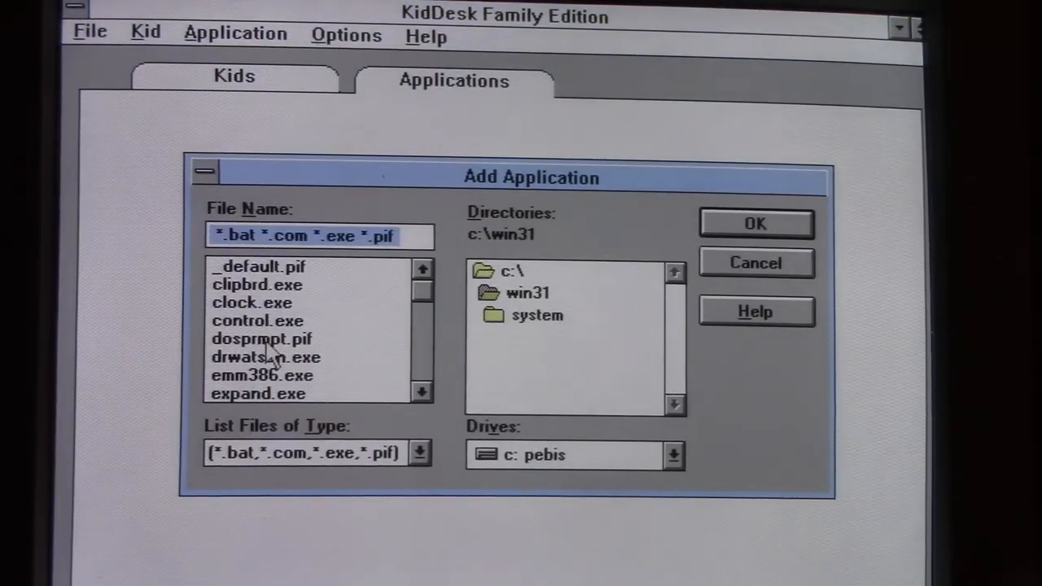
click(257, 319)
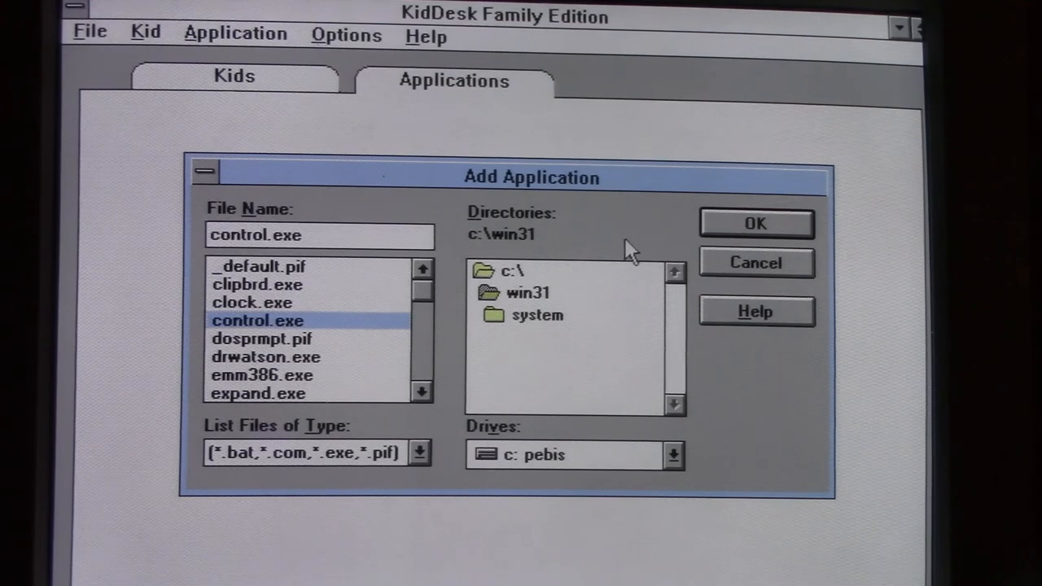
click(755, 223)
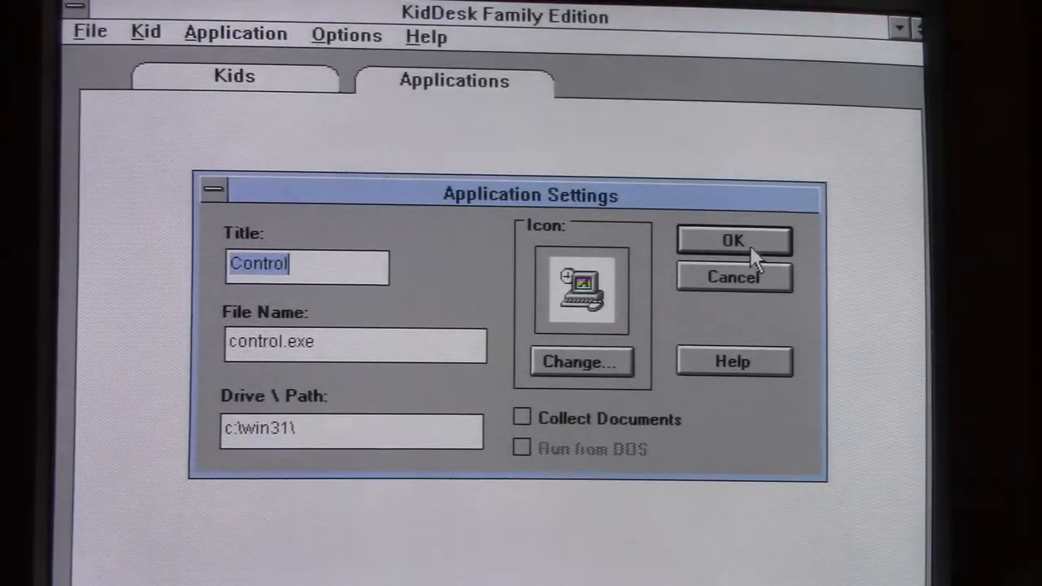
click(732, 239)
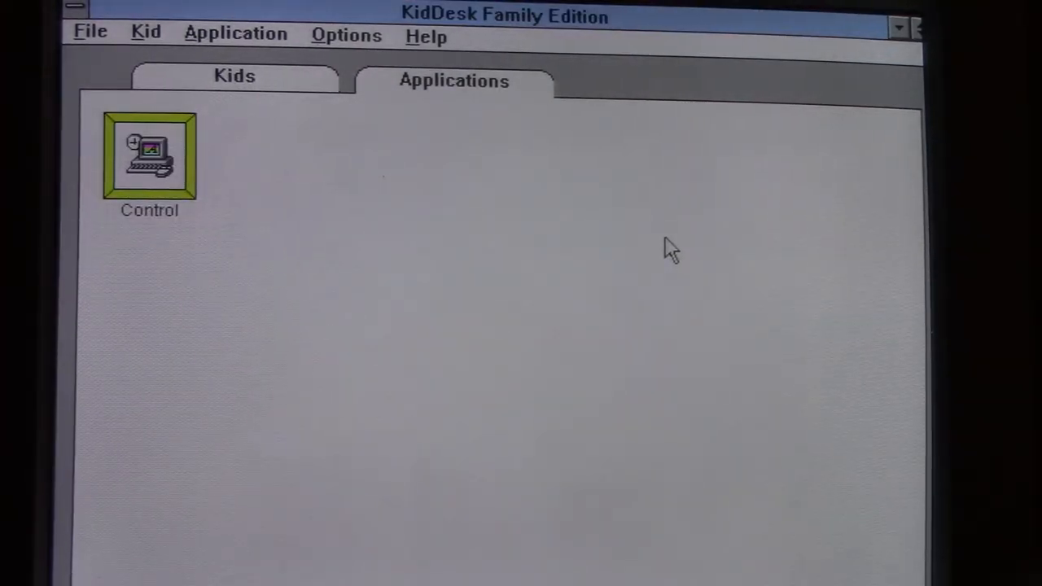
click(345, 36)
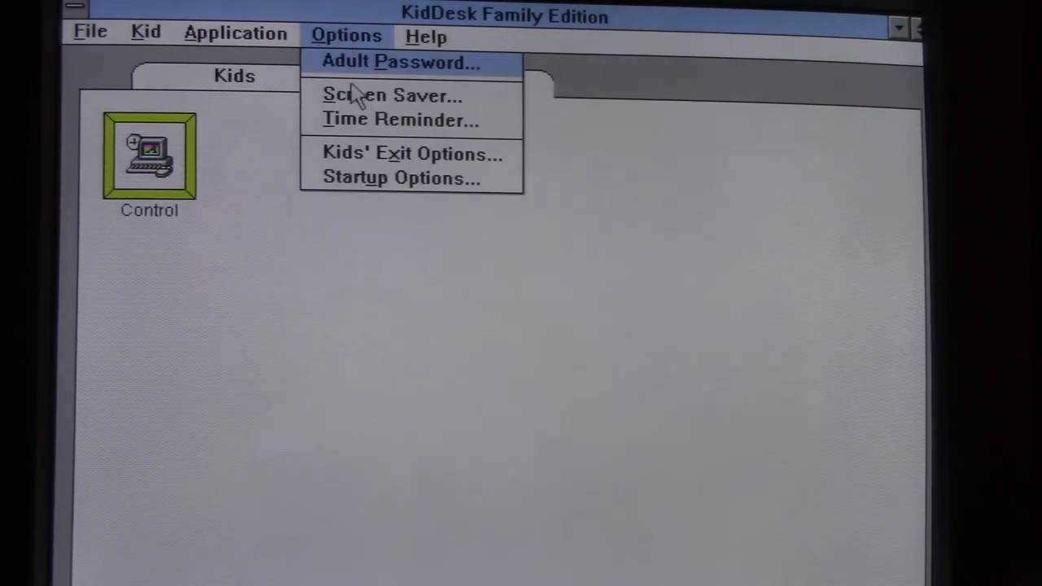
click(394, 95)
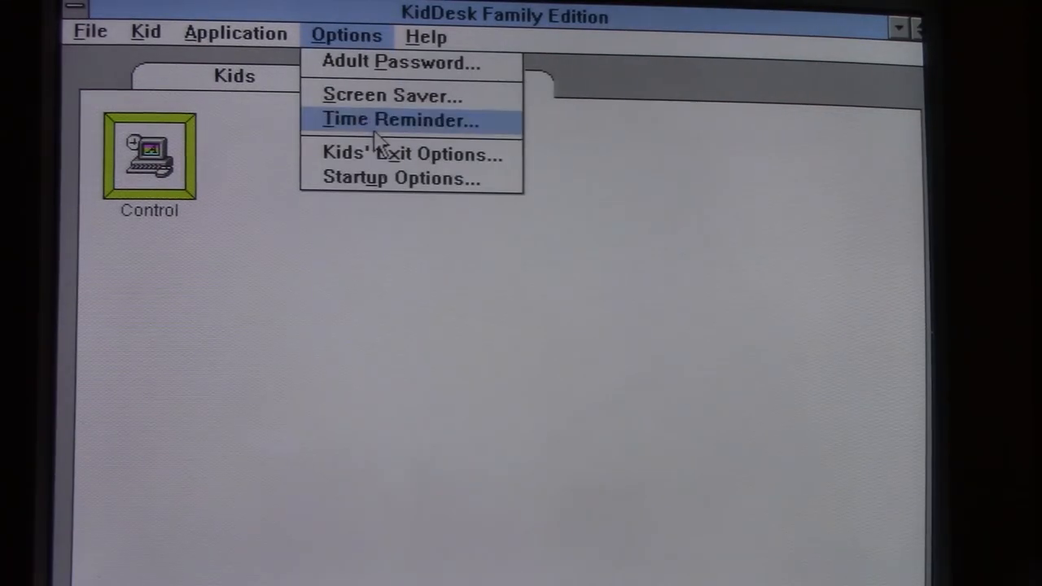
click(410, 153)
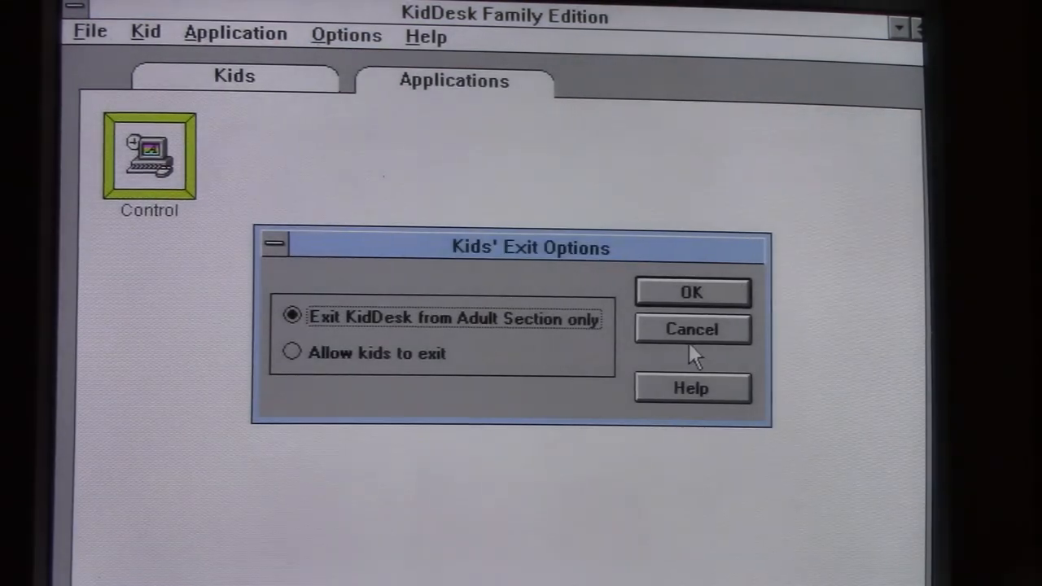
click(690, 329)
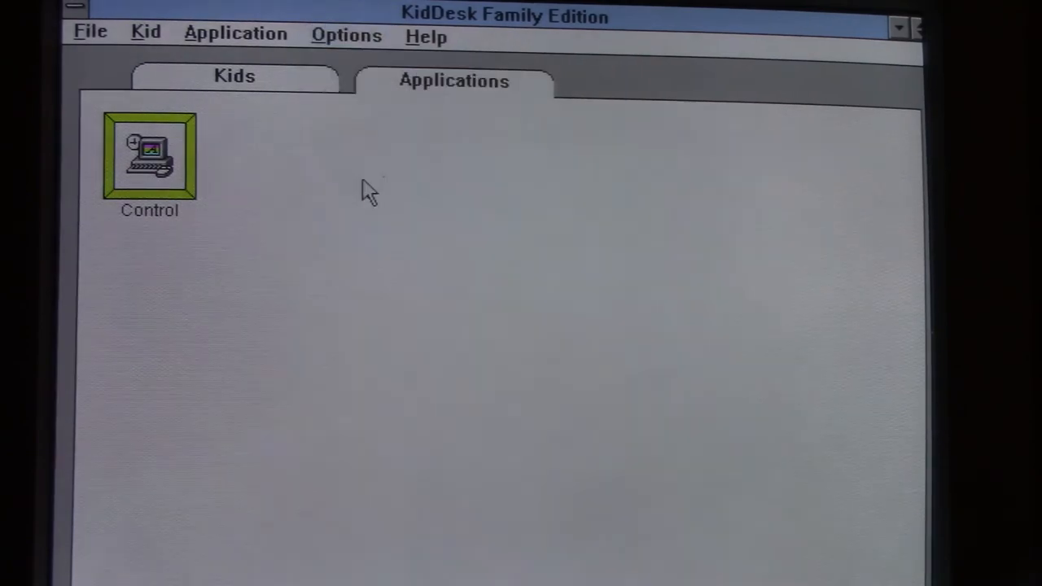
click(145, 33)
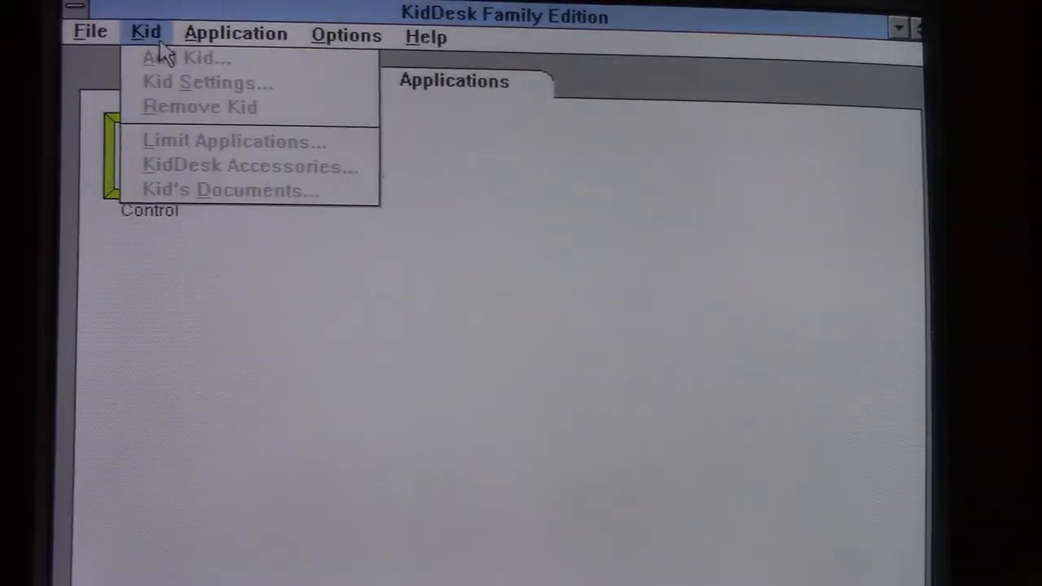
Accept the Guest kid's settings and enter Guest's desk with its February 2000 calendar
click(235, 77)
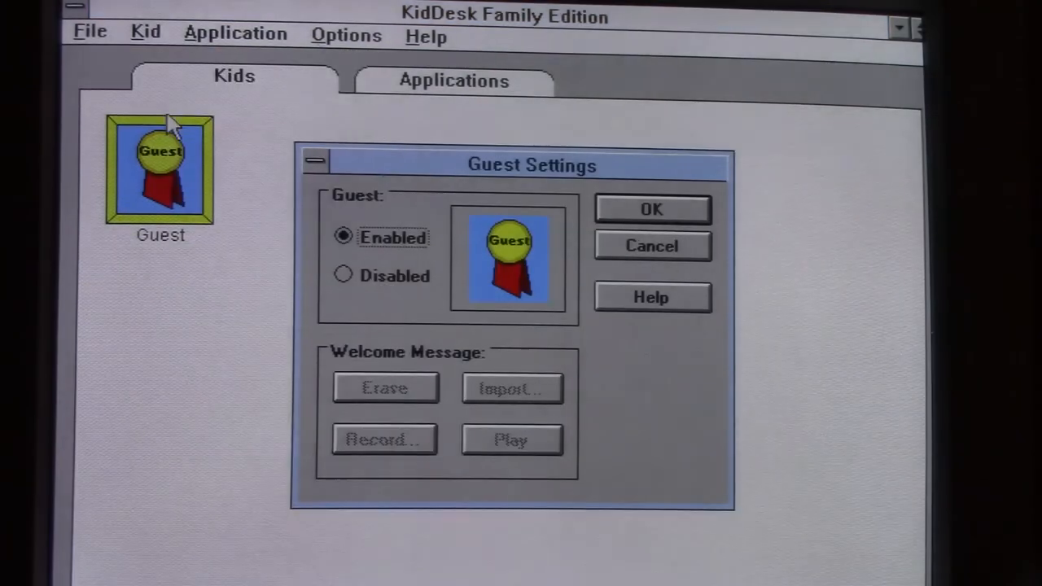
mouse_move(605, 337)
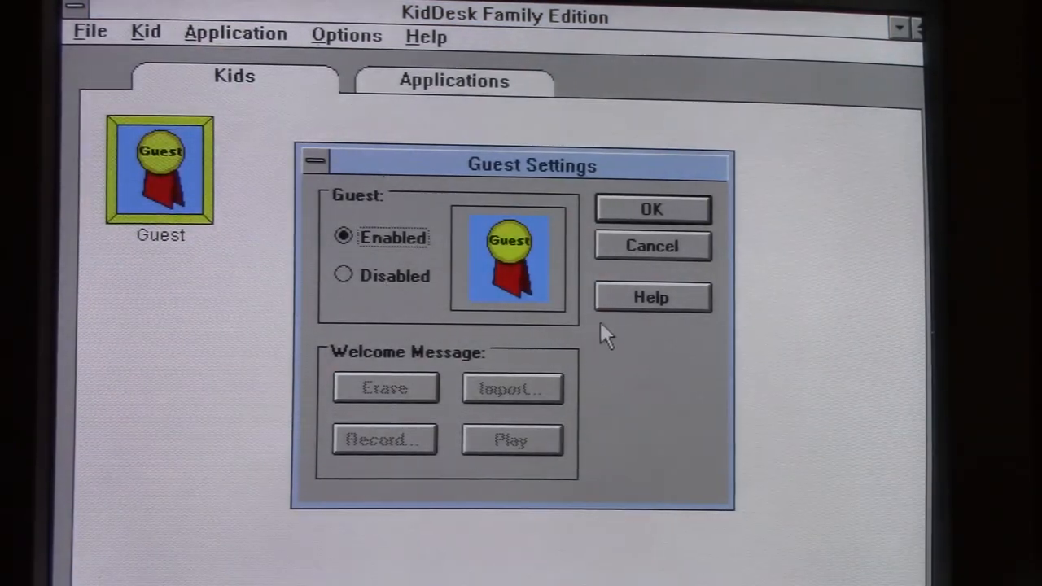
click(651, 208)
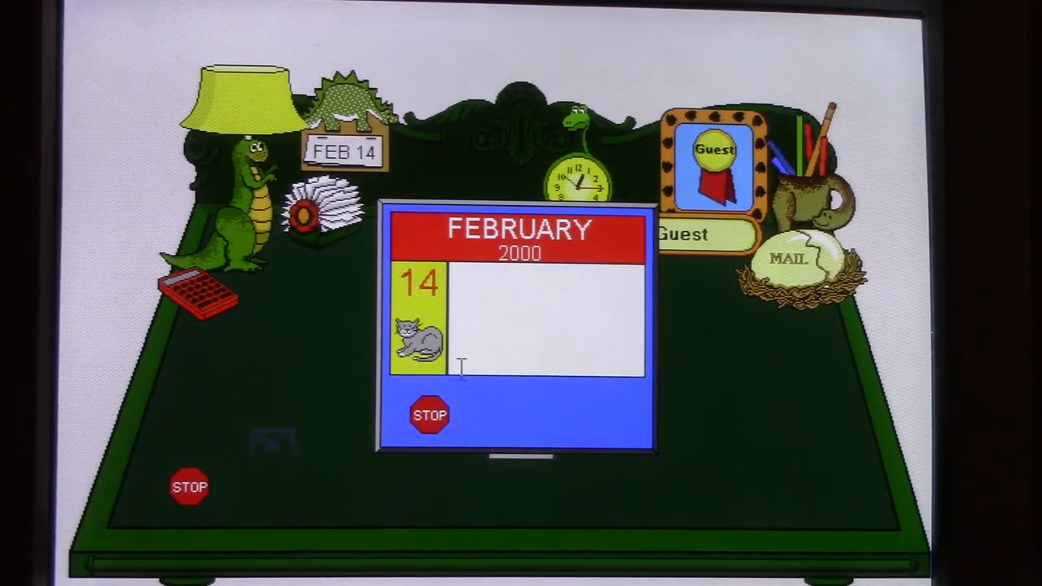
Dismiss the calendar, launch Control from Guest's desk into Windows Control Panel, then close it
click(429, 416)
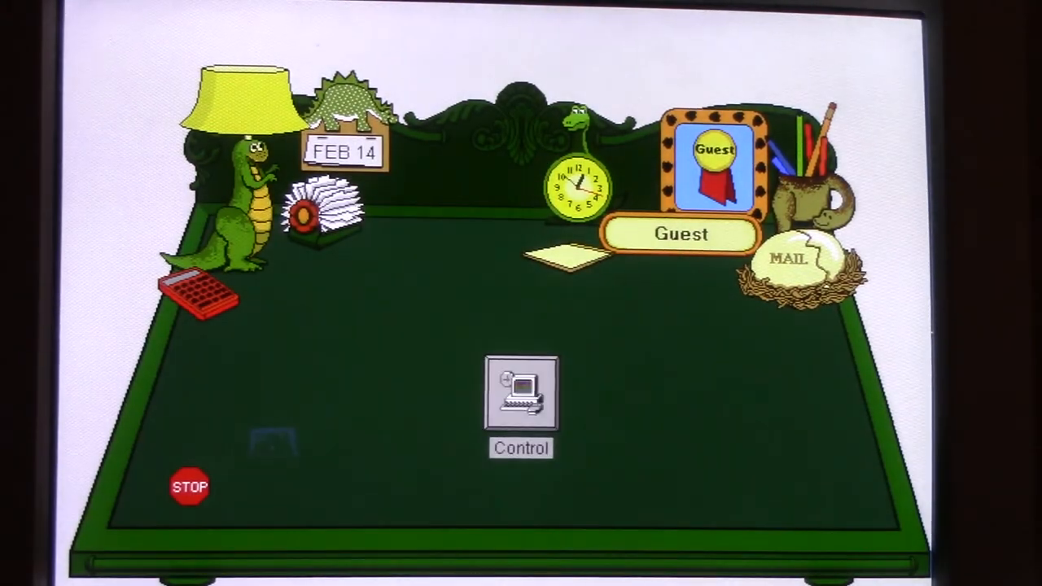
double_click(520, 396)
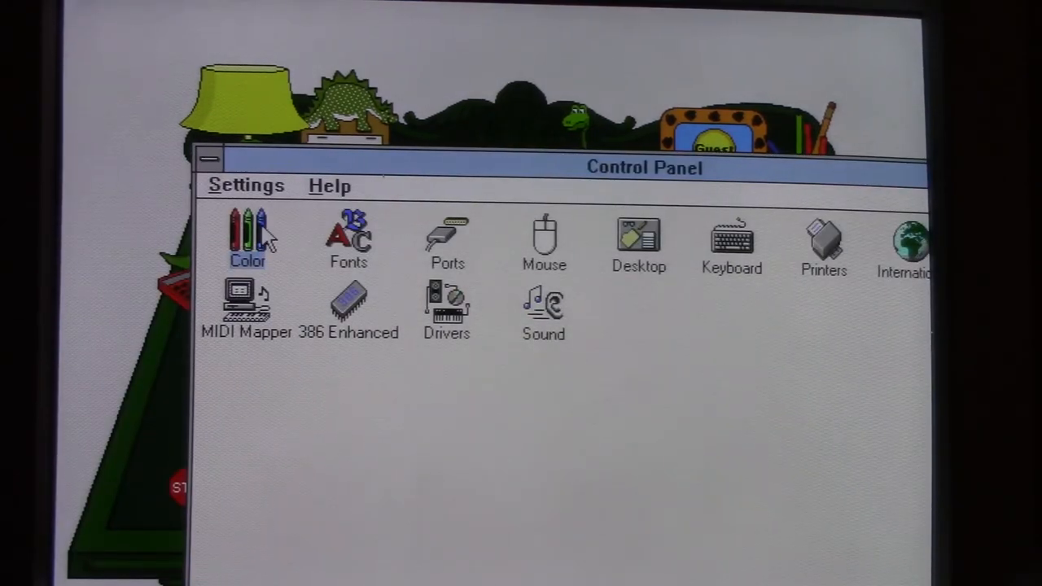
double_click(247, 236)
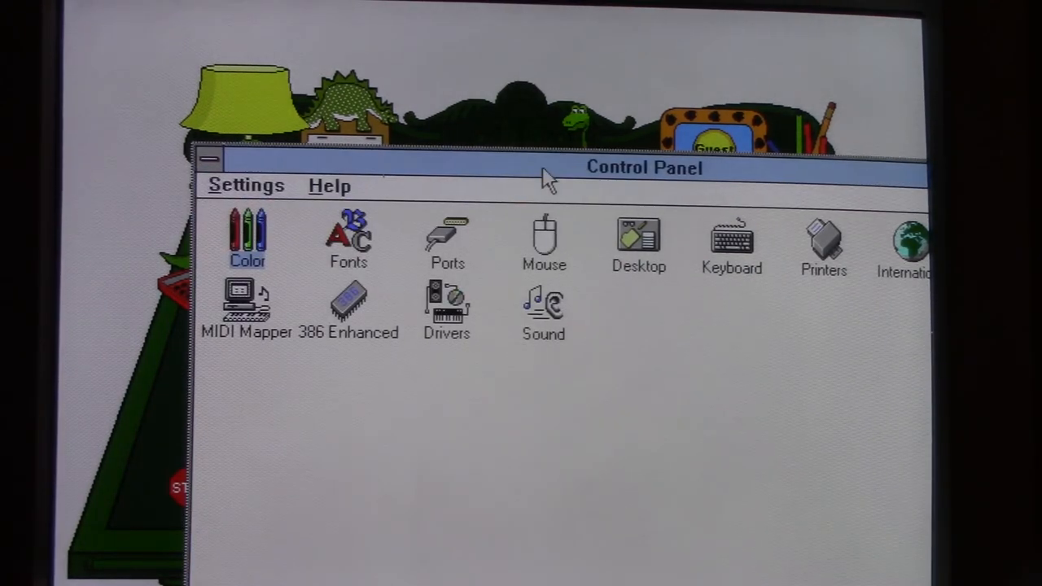
click(348, 306)
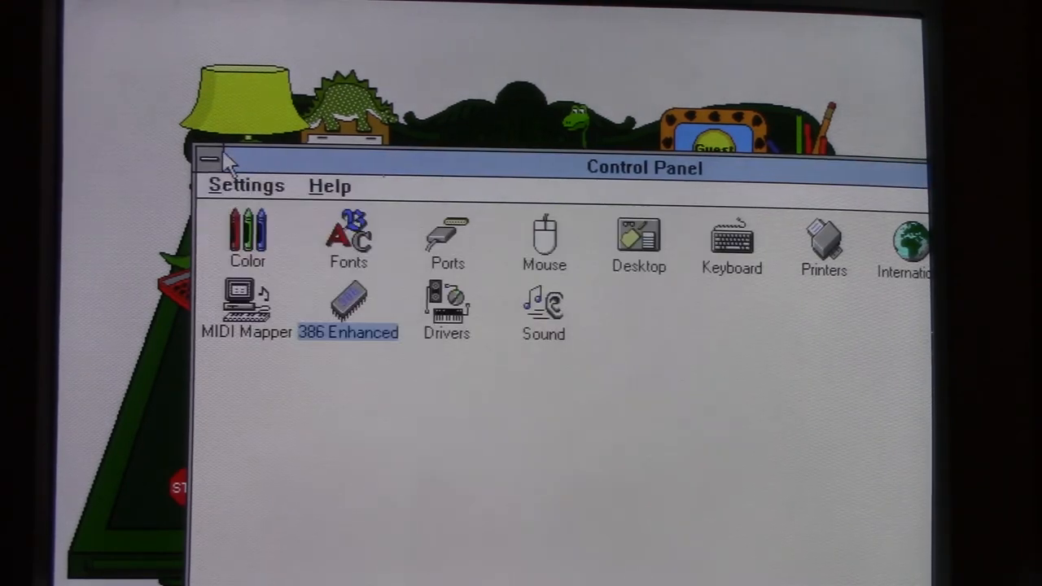
click(210, 161)
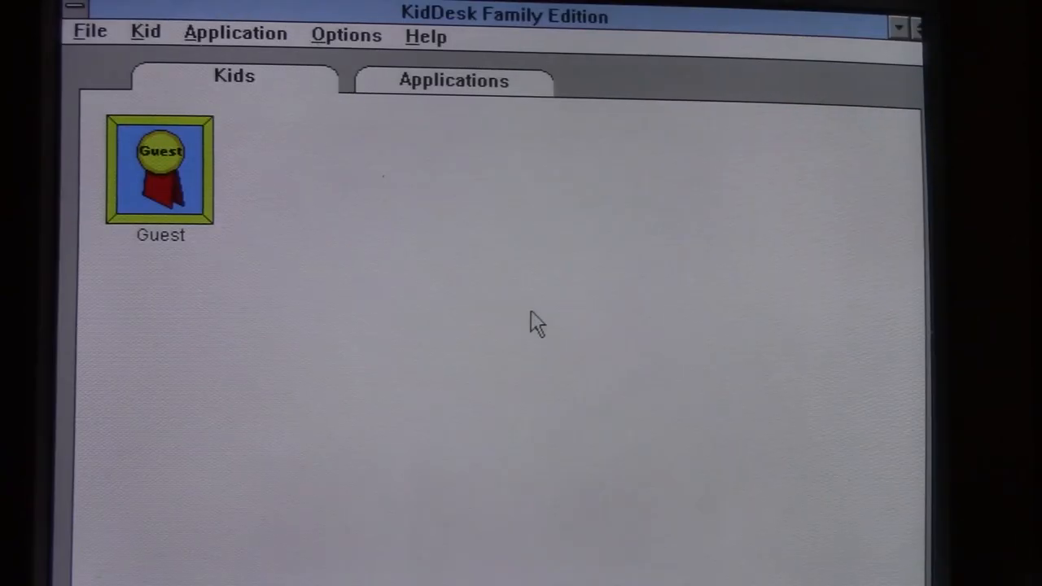
Exit KidDesk back to the Windows desktop
click(89, 31)
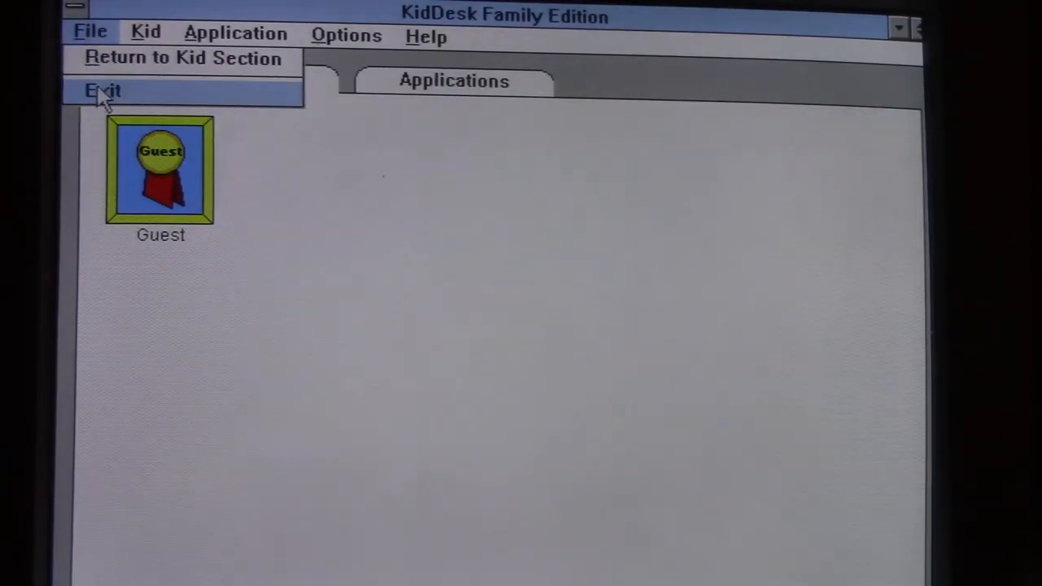
click(103, 92)
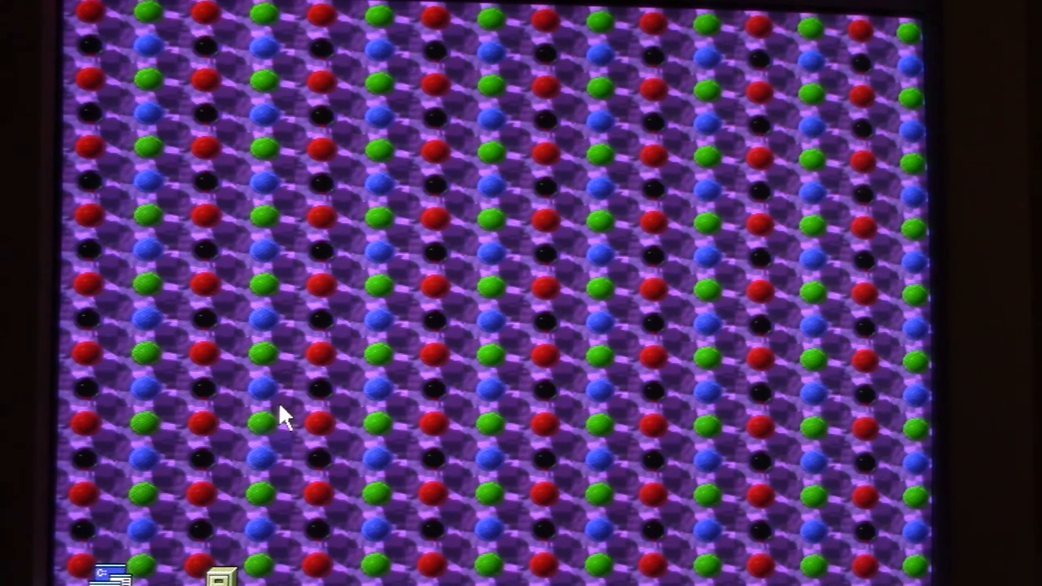